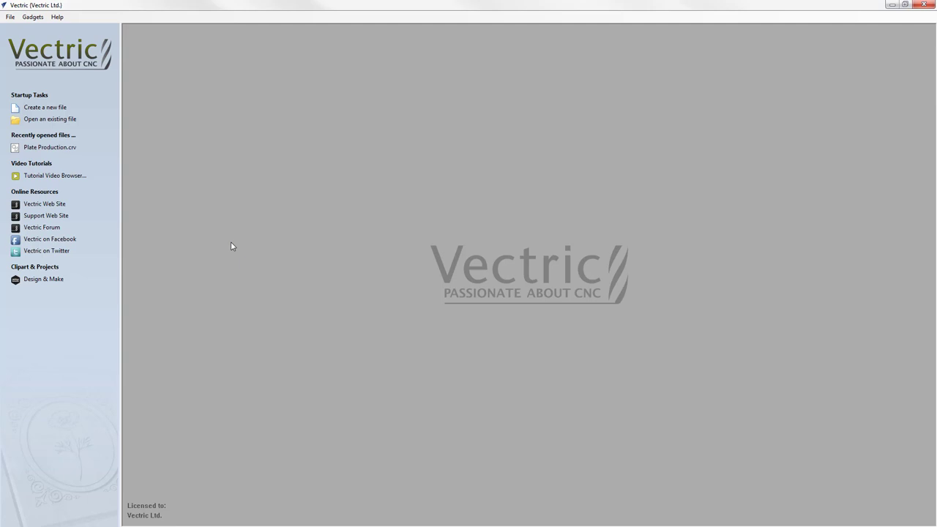
{"action": "mouse_move", "coordinate": [76, 135]}
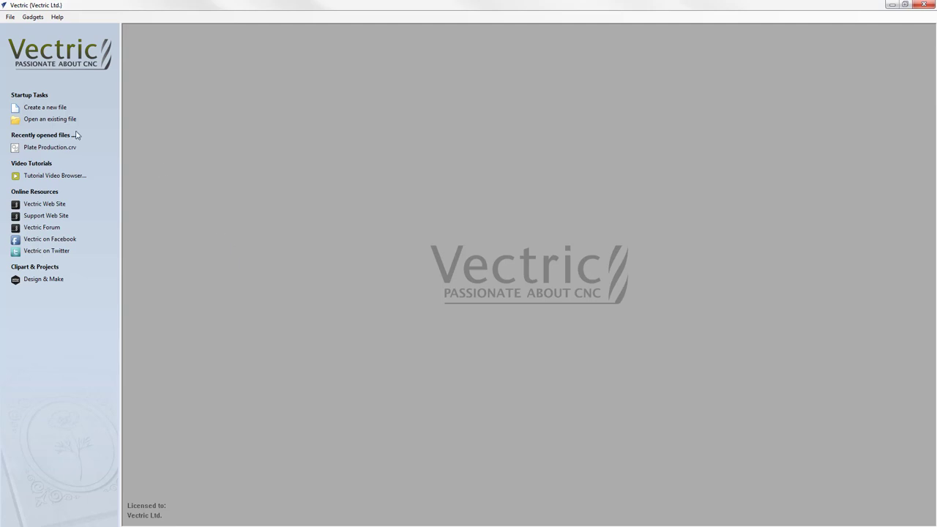
Open the existing Plate Production.crv design showing the 'Vectric Brian, Product Development' plate.
{"action": "left_click", "coordinate": [50, 119]}
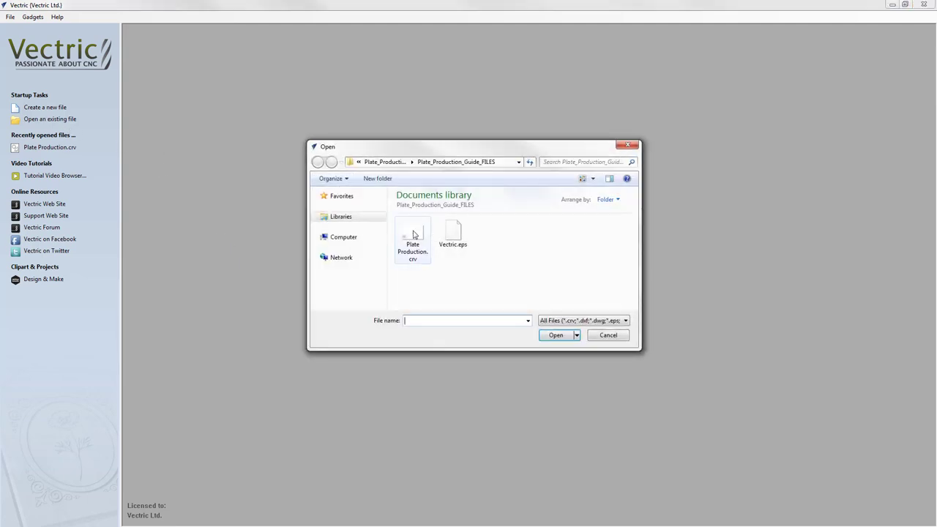
{"action": "double_click", "coordinate": [413, 242]}
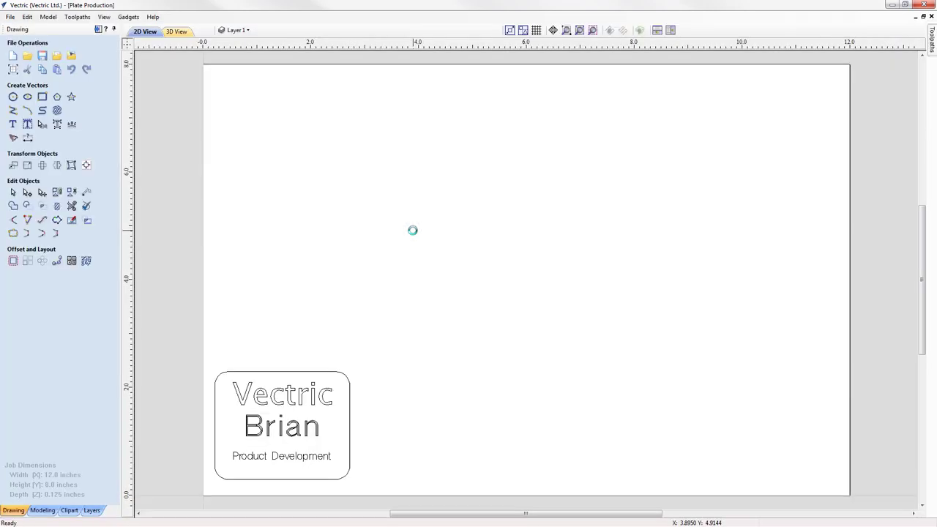
{"action": "mouse_move", "coordinate": [349, 413]}
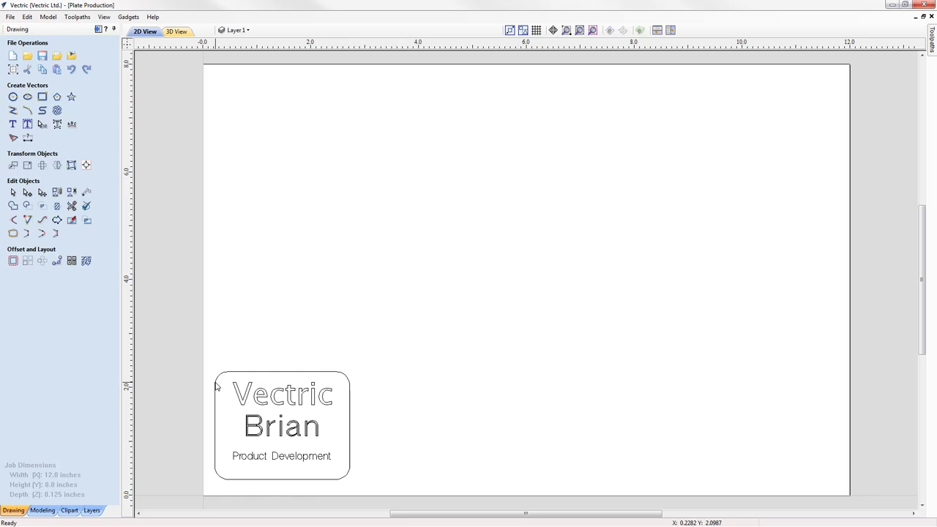
{"action": "mouse_move", "coordinate": [265, 404]}
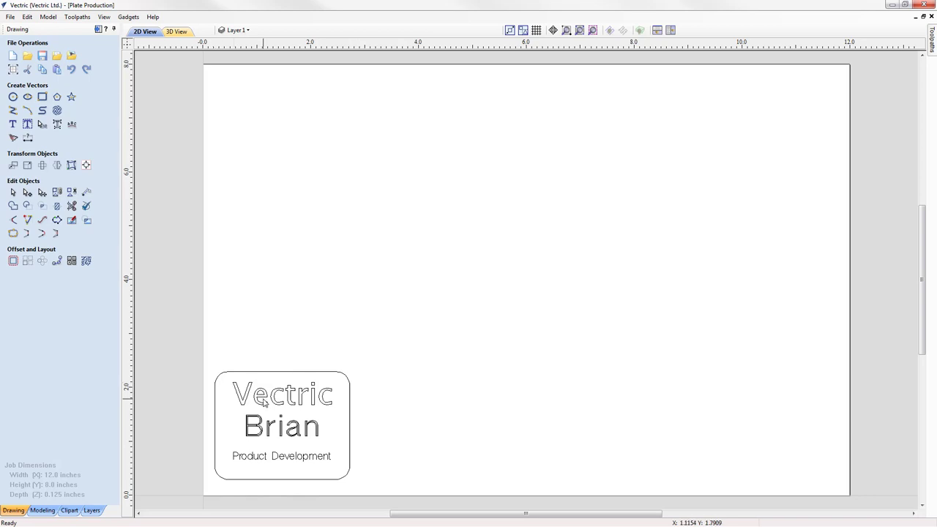
{"action": "mouse_move", "coordinate": [243, 441]}
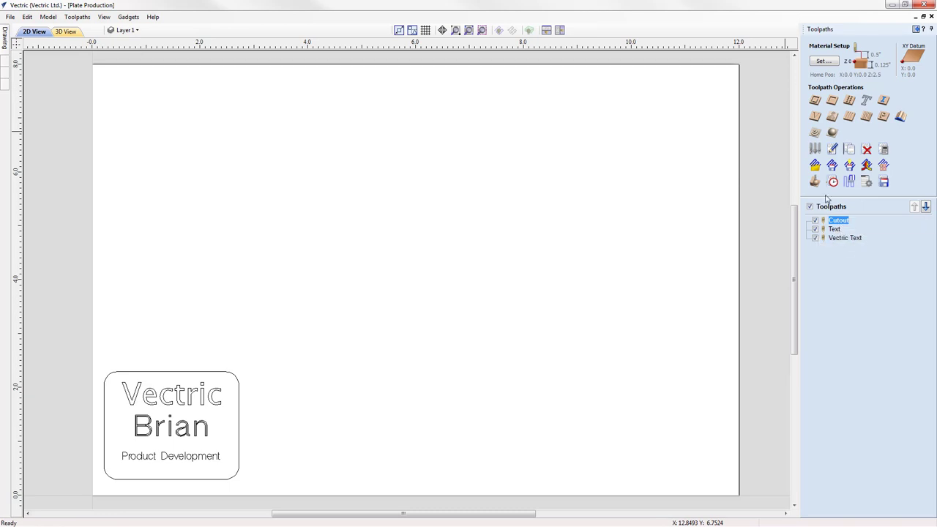
Simulate all three toolpaths (Outline, Text, Vectric Text) as a carved plate, then return to 2D.
{"action": "left_click", "coordinate": [64, 30]}
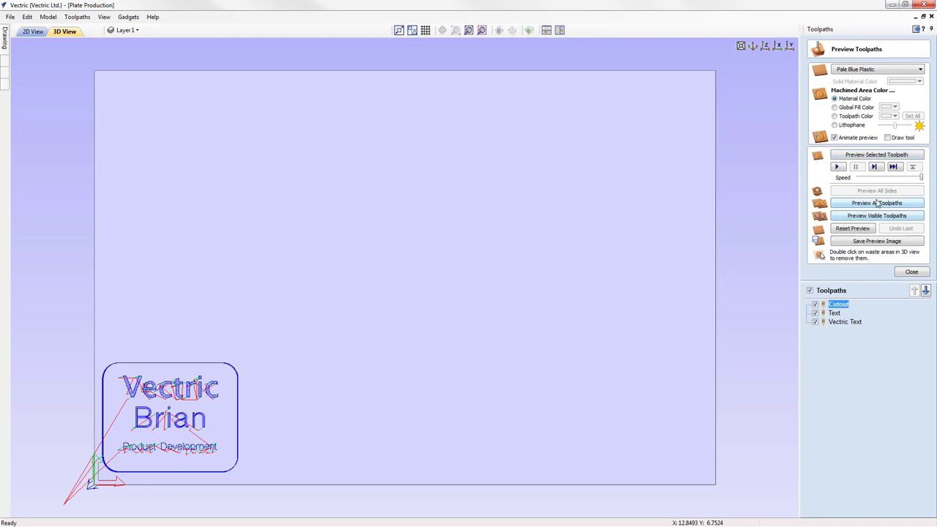
{"action": "left_click", "coordinate": [876, 202]}
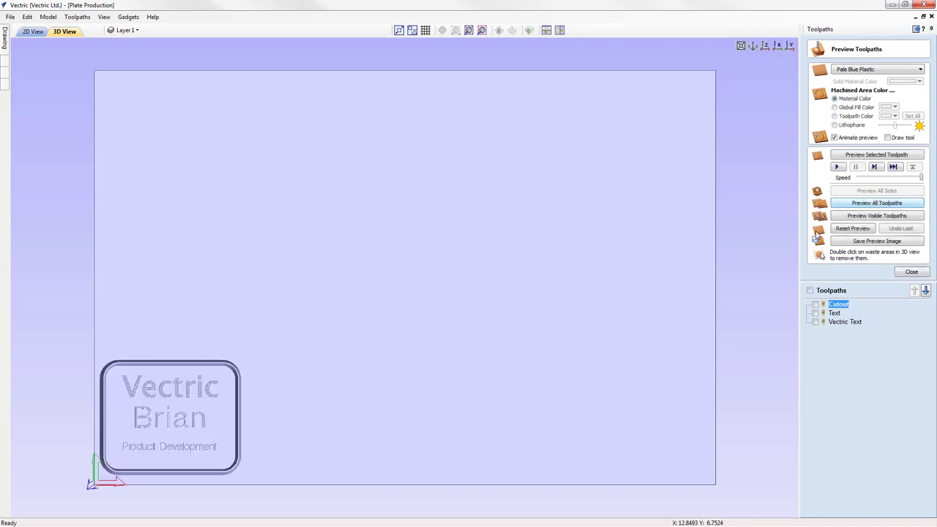
{"action": "left_click", "coordinate": [877, 202]}
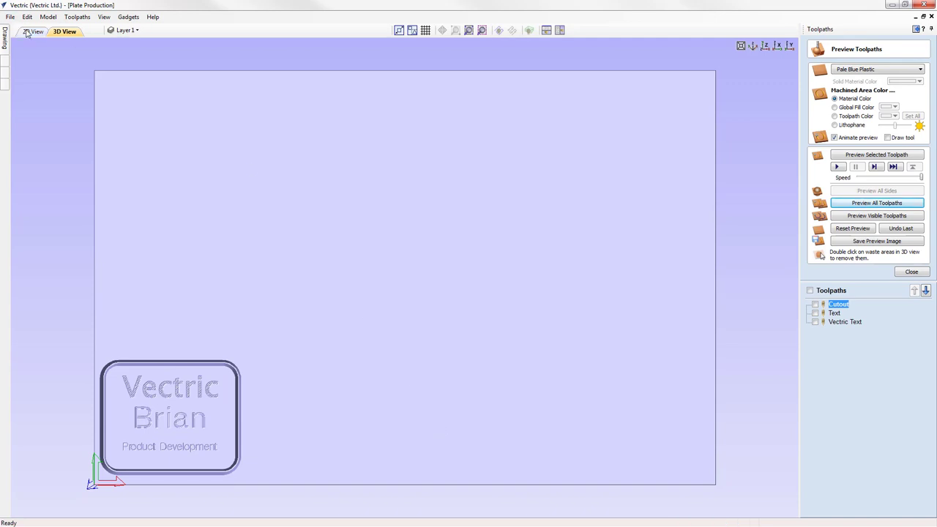
{"action": "left_click", "coordinate": [33, 31]}
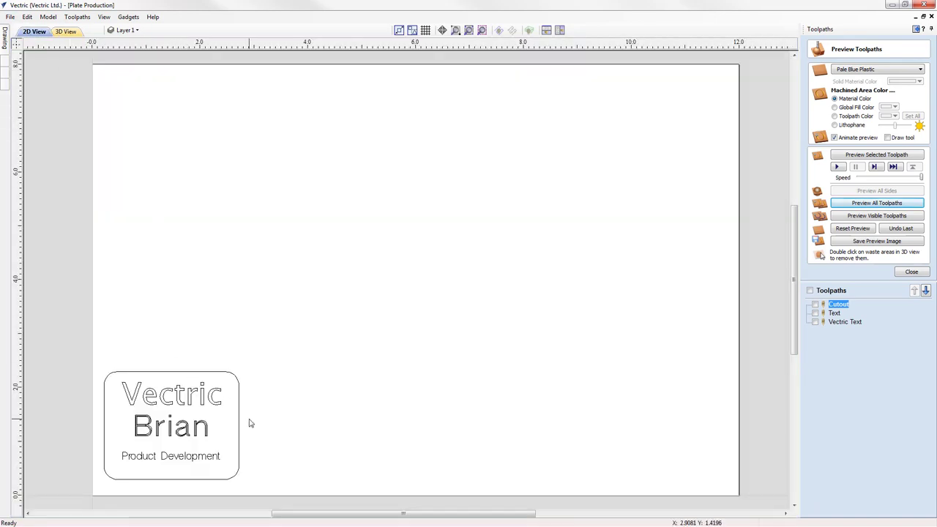
{"action": "mouse_move", "coordinate": [315, 419]}
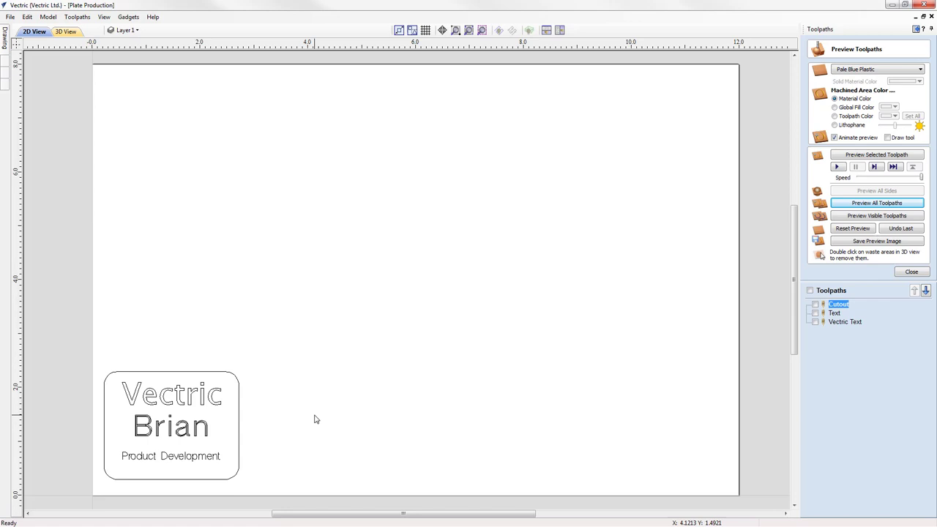
{"action": "mouse_move", "coordinate": [220, 436]}
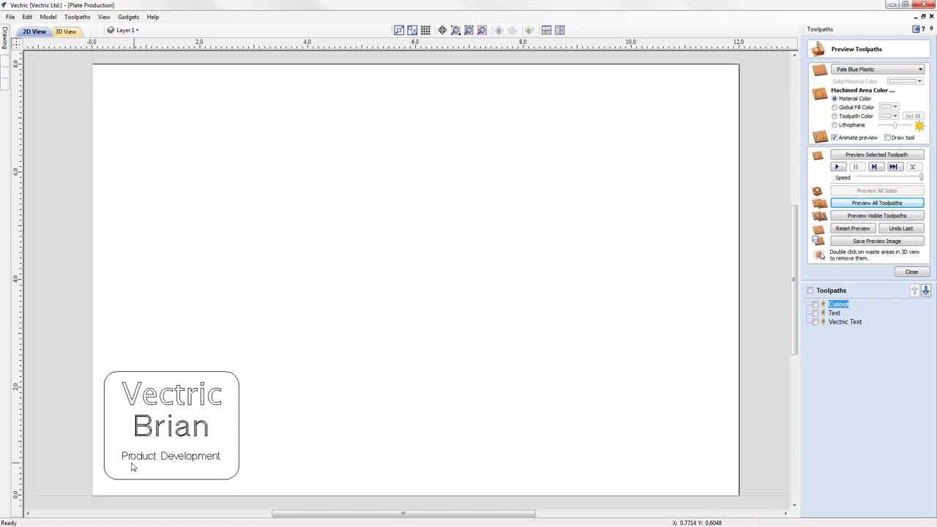
{"action": "mouse_move", "coordinate": [319, 419]}
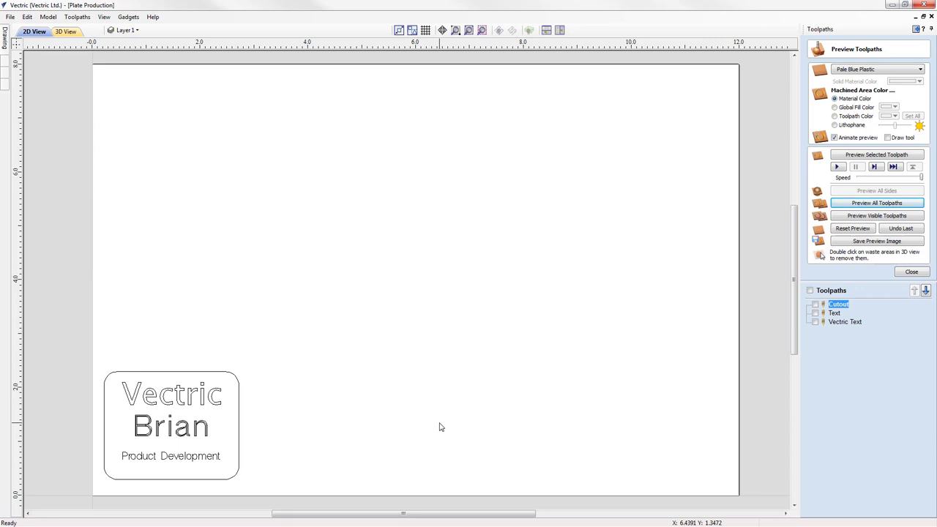
{"action": "mouse_move", "coordinate": [198, 433]}
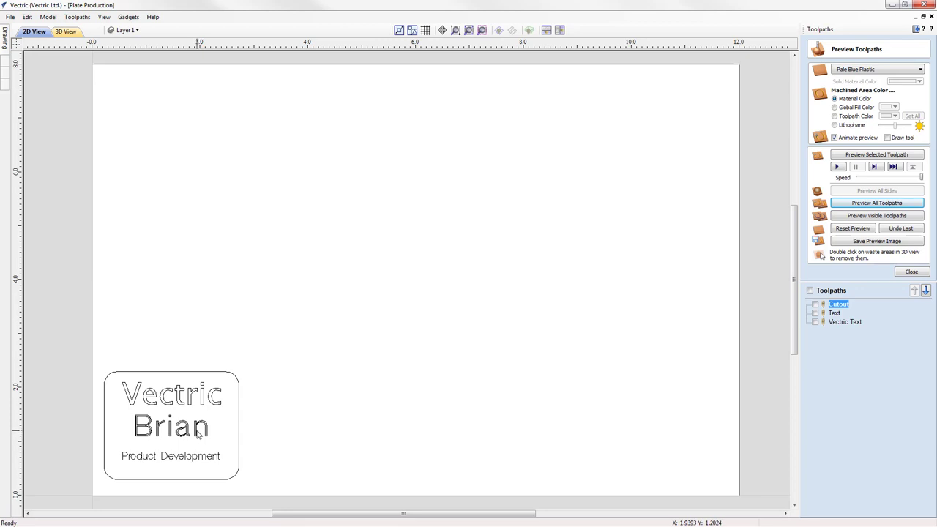
Change the name text 'Brian' to the placeholder '!!Name!!'.
{"action": "left_click", "coordinate": [170, 426]}
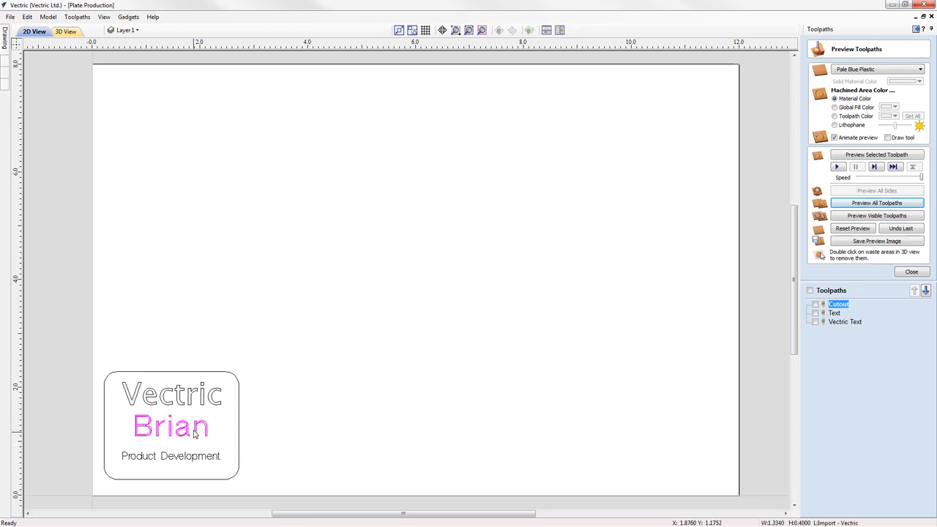
{"action": "mouse_move", "coordinate": [188, 464]}
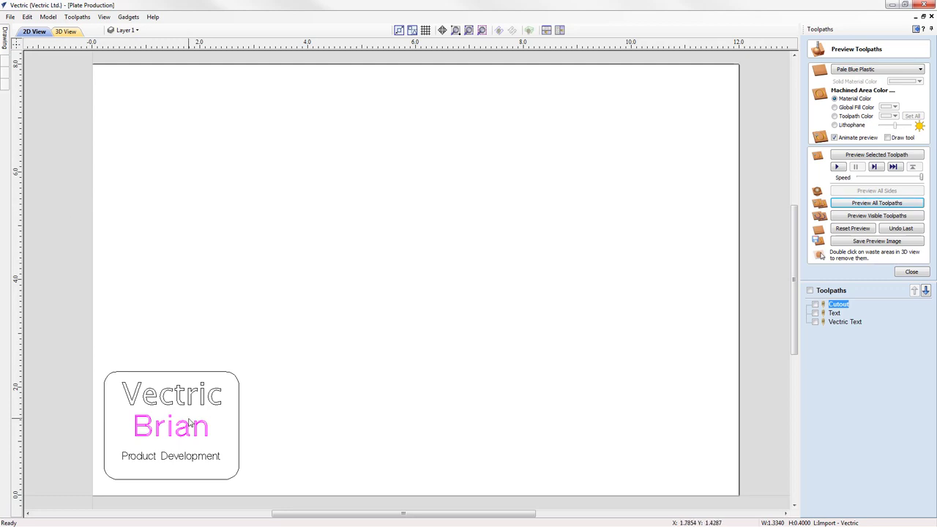
{"action": "mouse_move", "coordinate": [200, 438]}
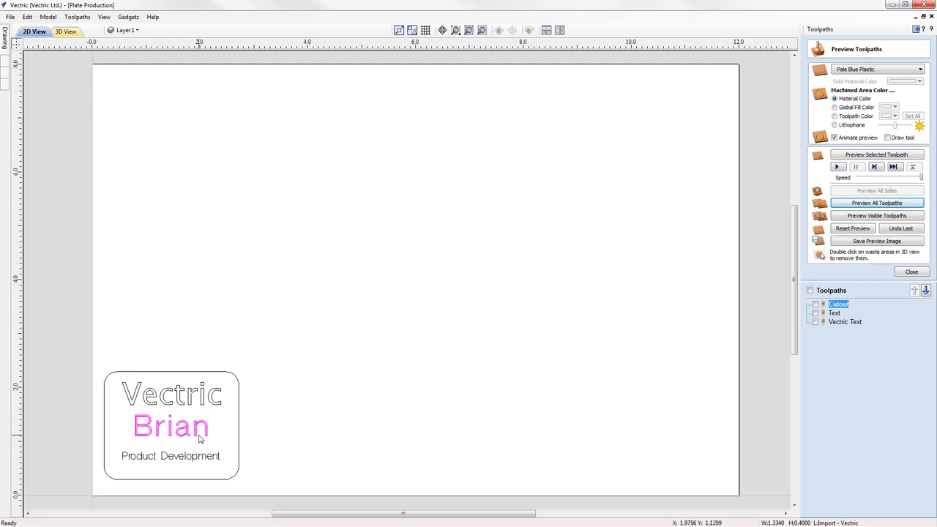
{"action": "mouse_move", "coordinate": [85, 139]}
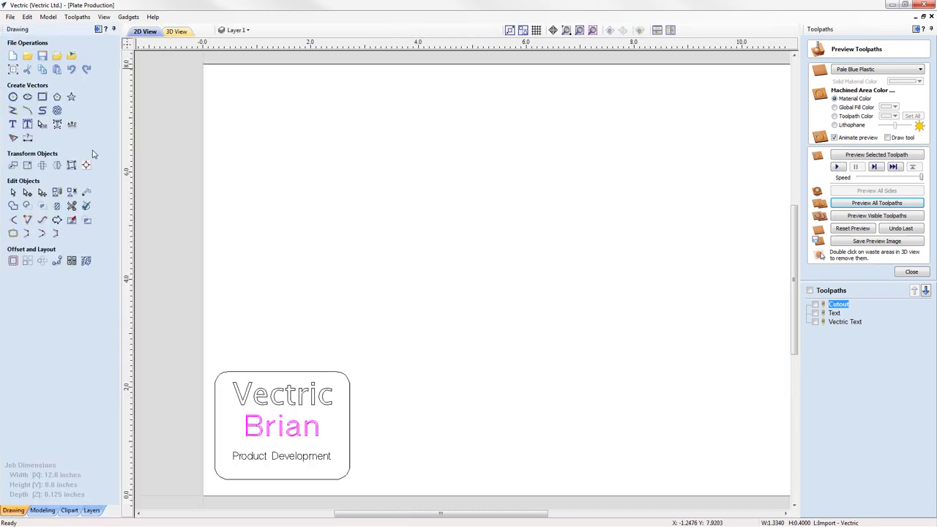
{"action": "double_click", "coordinate": [281, 426]}
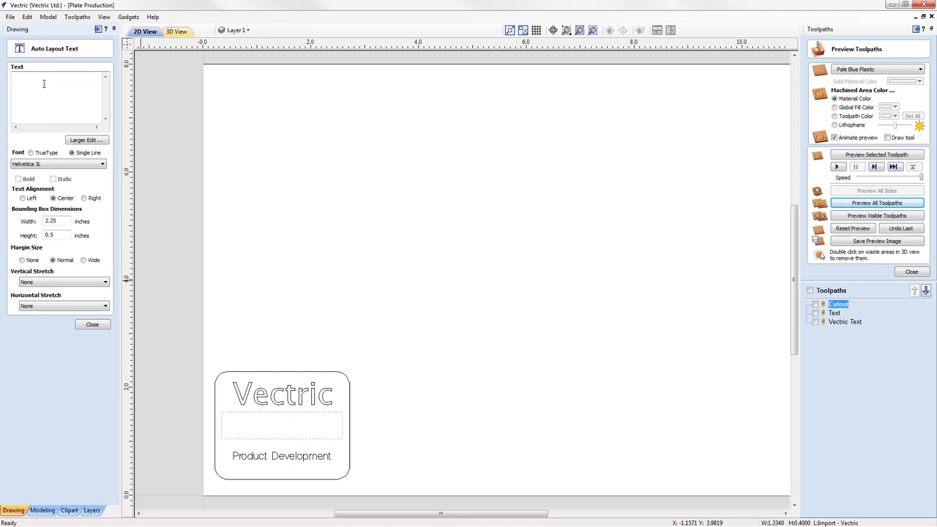
{"action": "type", "text": "!!Name"}
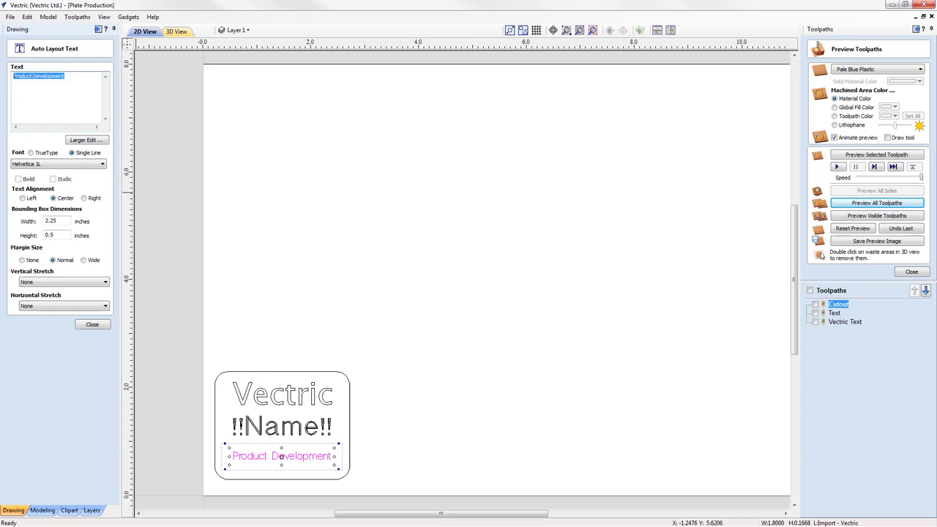
Change the 'Product Development' line to the placeholder '!!Department!!'.
{"action": "type", "text": "!!Depart"}
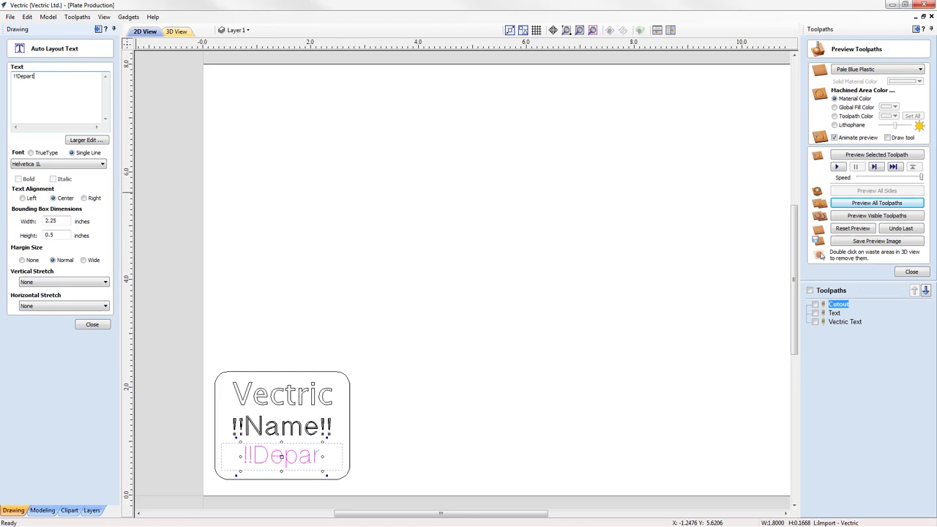
{"action": "type", "text": "tment"}
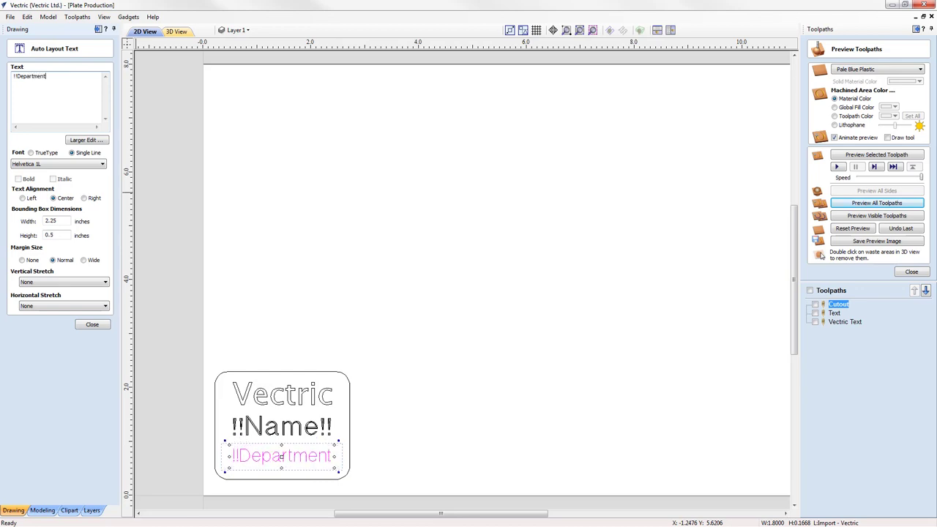
{"action": "type", "text": "!!"}
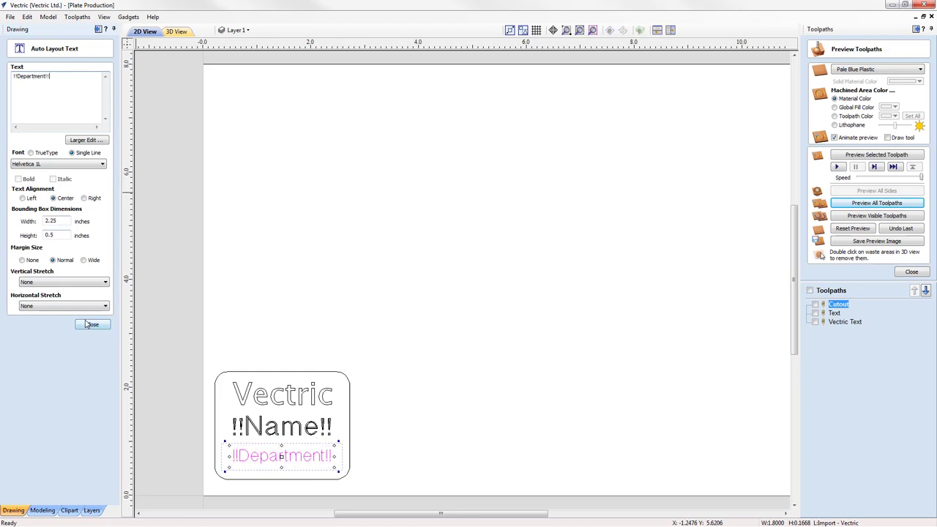
Close the Auto Layout Text panel, leaving 'Vectric', '!!Name!!' and '!!Department!!' on the plate.
{"action": "left_click", "coordinate": [92, 326]}
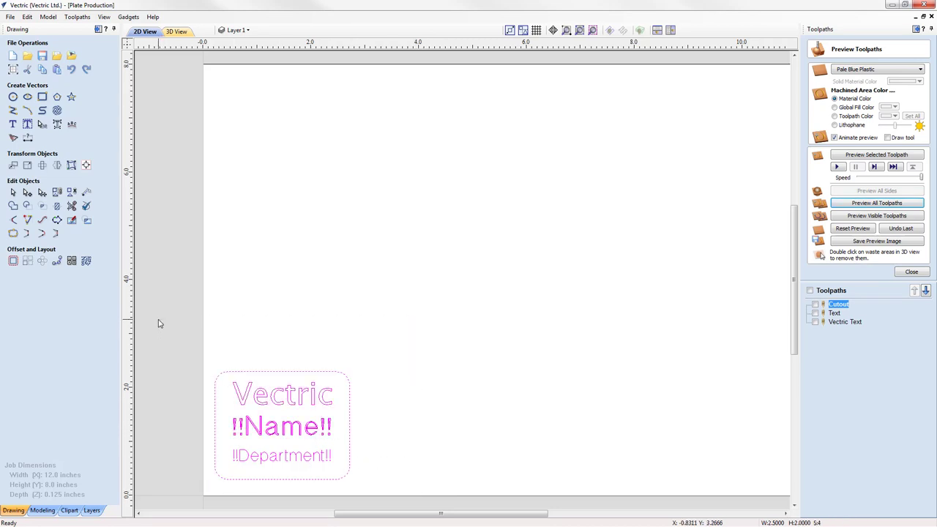
{"action": "mouse_move", "coordinate": [72, 261]}
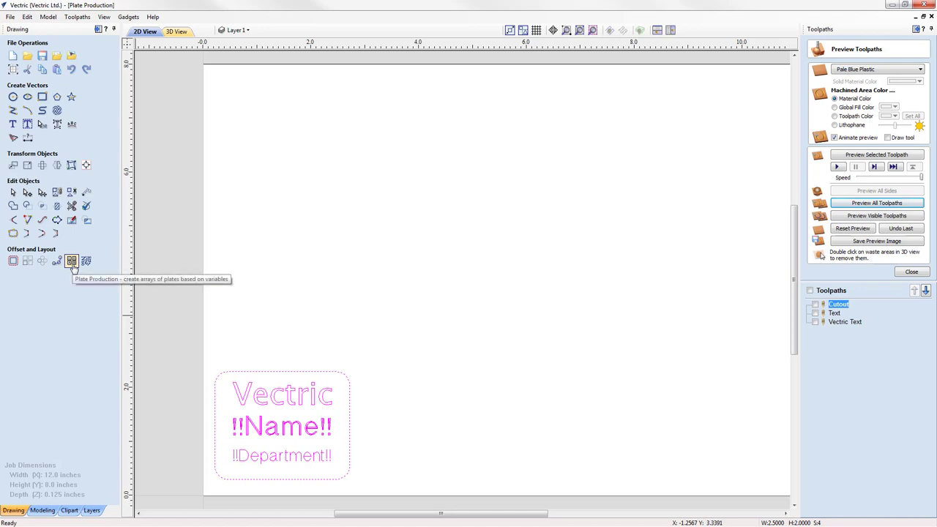
{"action": "left_click", "coordinate": [71, 261]}
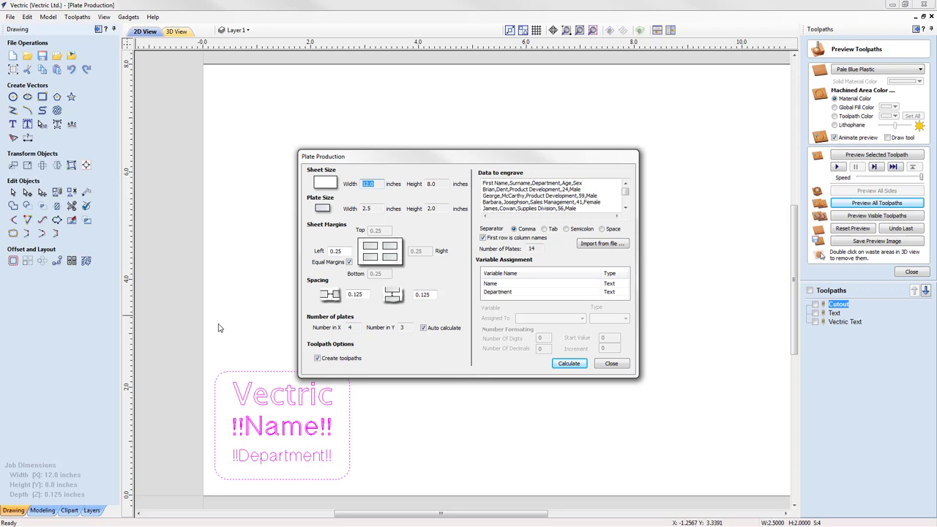
{"action": "mouse_move", "coordinate": [456, 196]}
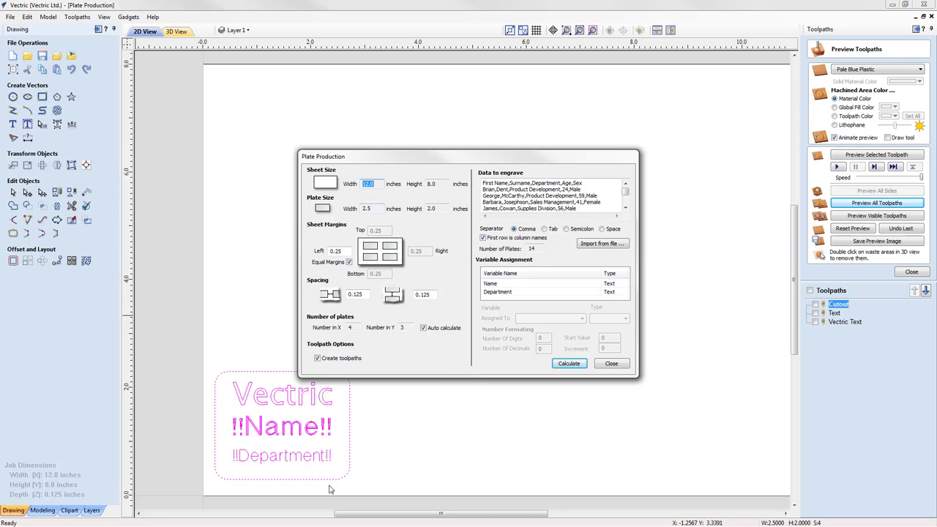
{"action": "mouse_move", "coordinate": [295, 477]}
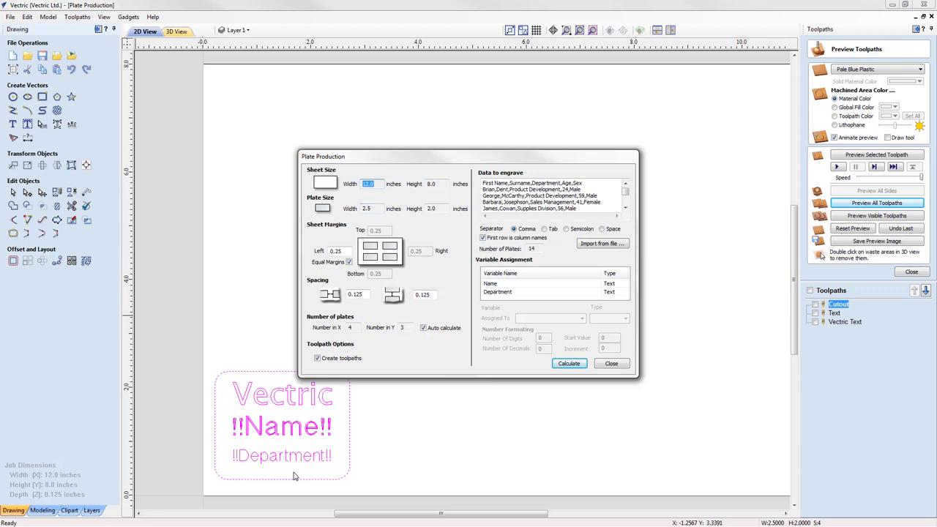
{"action": "mouse_move", "coordinate": [271, 378]}
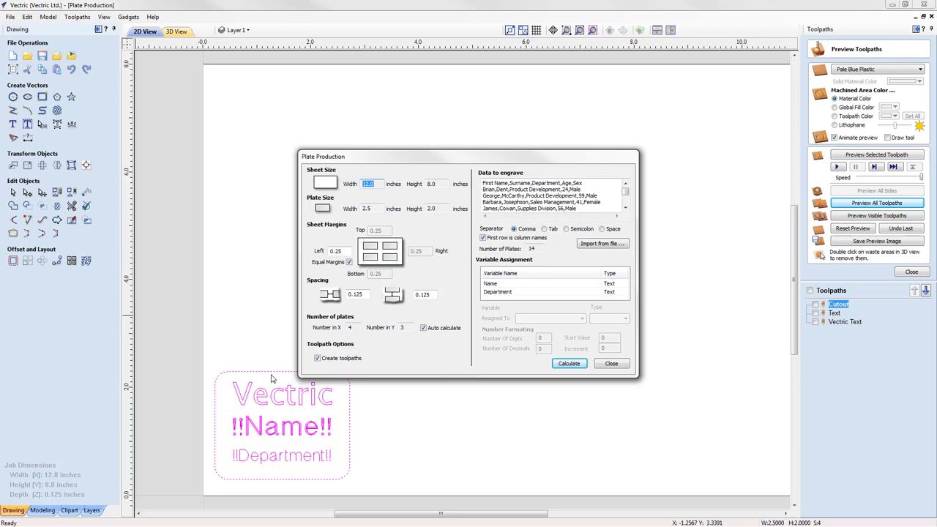
{"action": "mouse_move", "coordinate": [707, 495]}
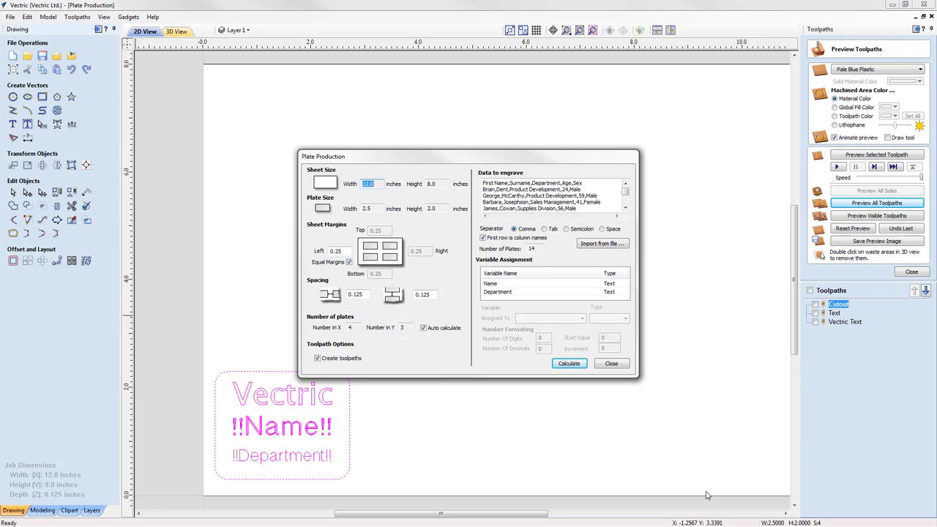
{"action": "mouse_move", "coordinate": [223, 89]}
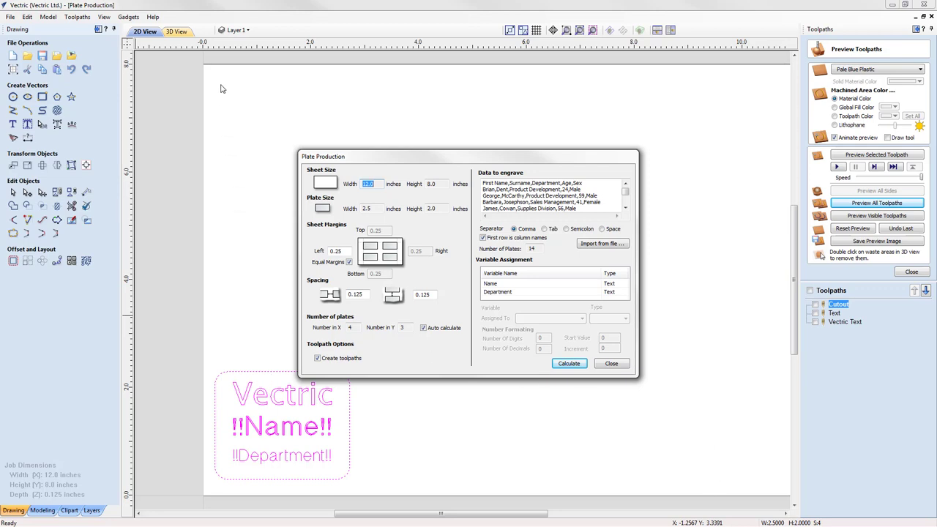
{"action": "mouse_move", "coordinate": [319, 491]}
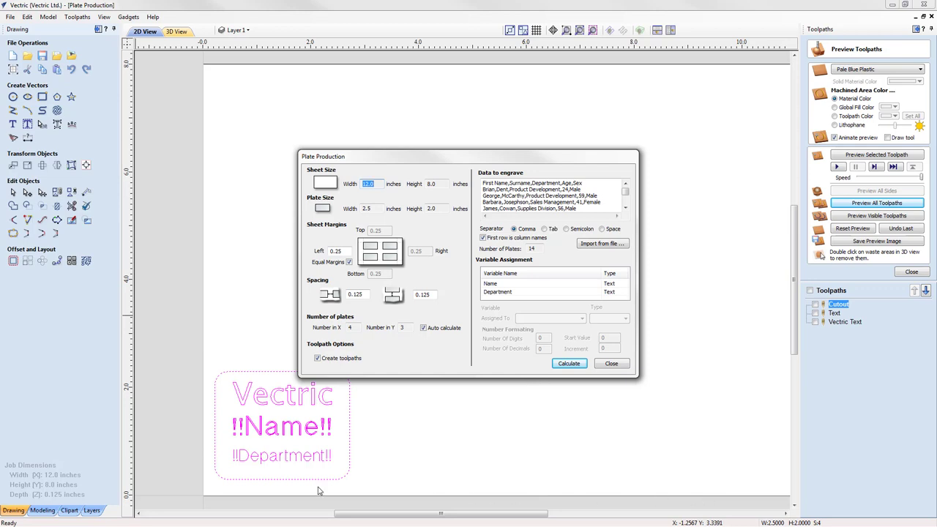
{"action": "mouse_move", "coordinate": [300, 232]}
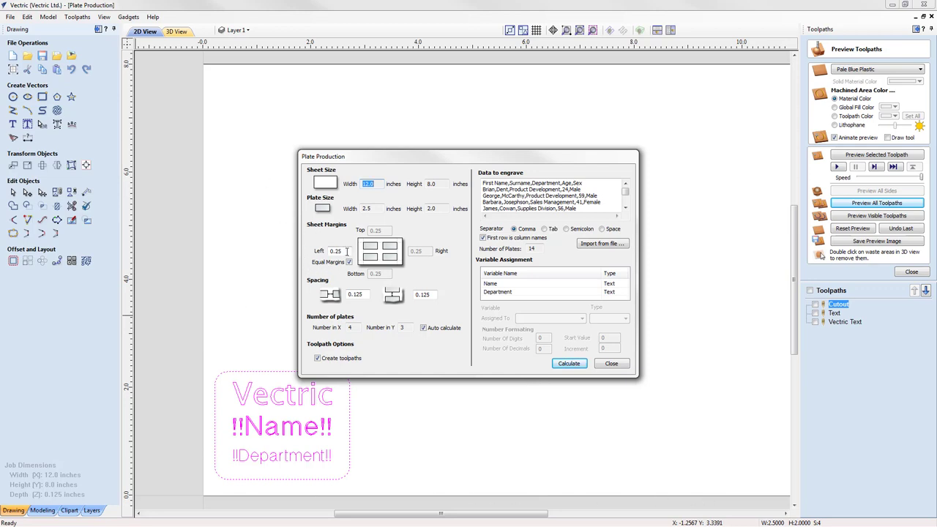
{"action": "left_click", "coordinate": [335, 252]}
{"action": "type", "text": "0.5"}
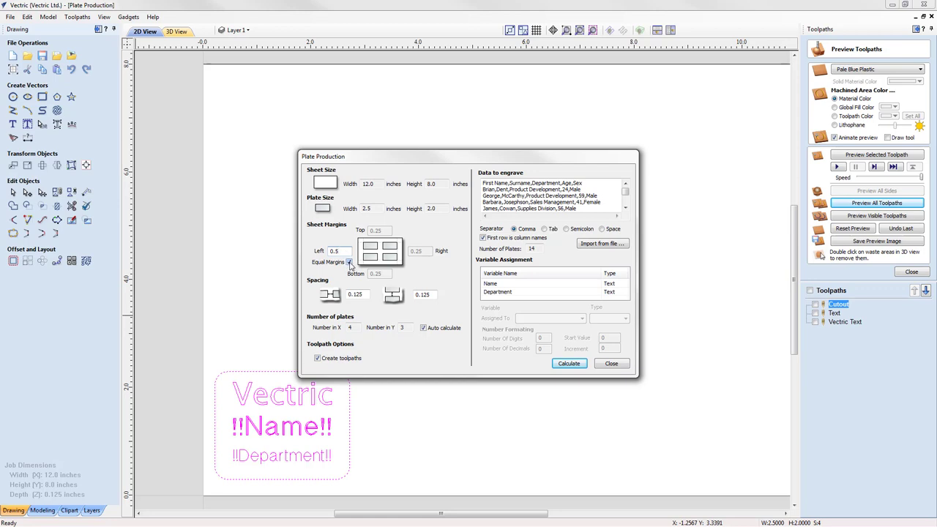
{"action": "left_click", "coordinate": [348, 262]}
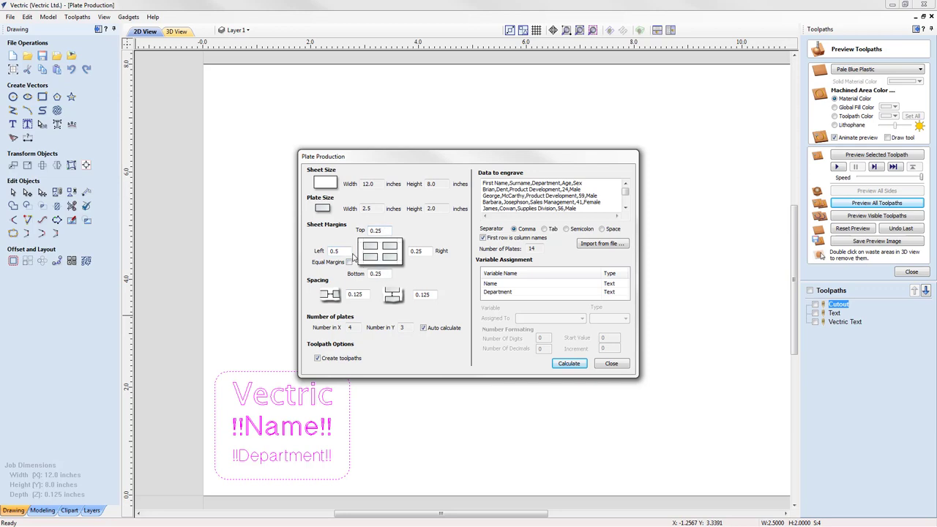
{"action": "left_click", "coordinate": [338, 252]}
{"action": "type", "text": "0.25"}
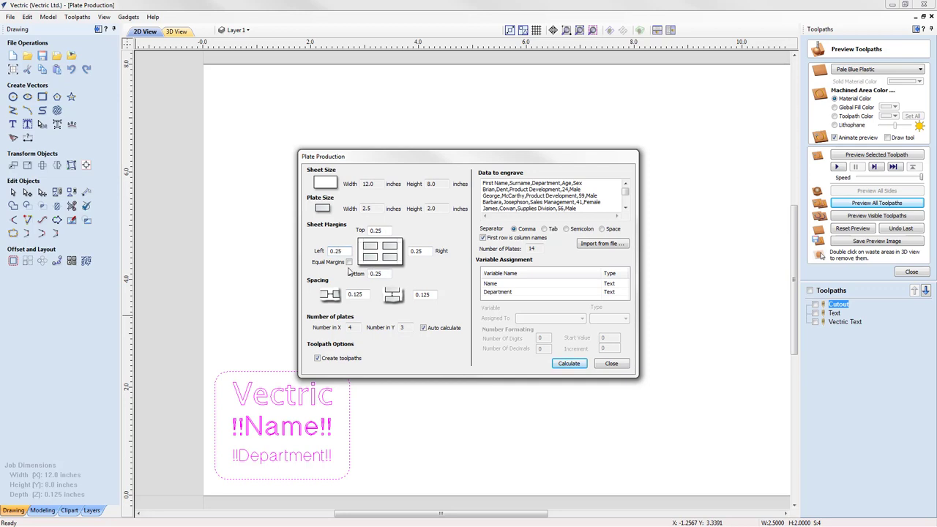
{"action": "left_click", "coordinate": [348, 262]}
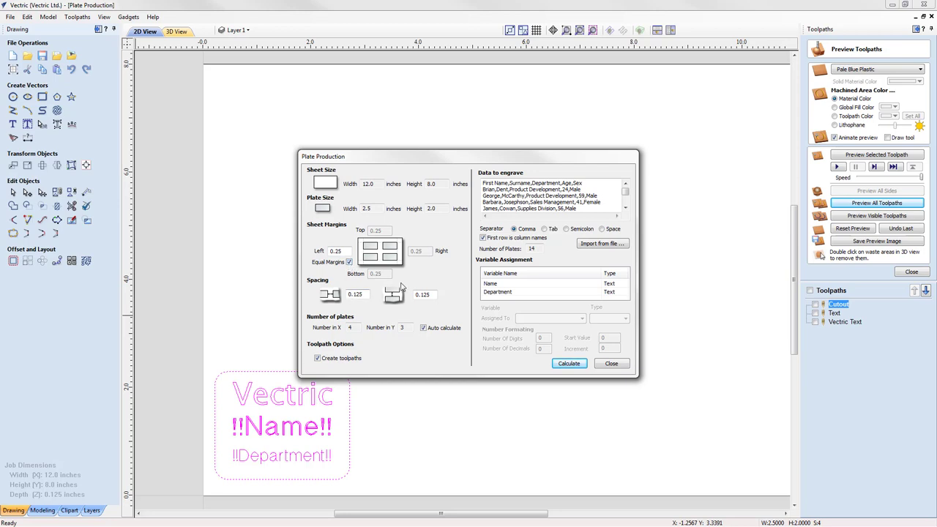
{"action": "mouse_move", "coordinate": [373, 384]}
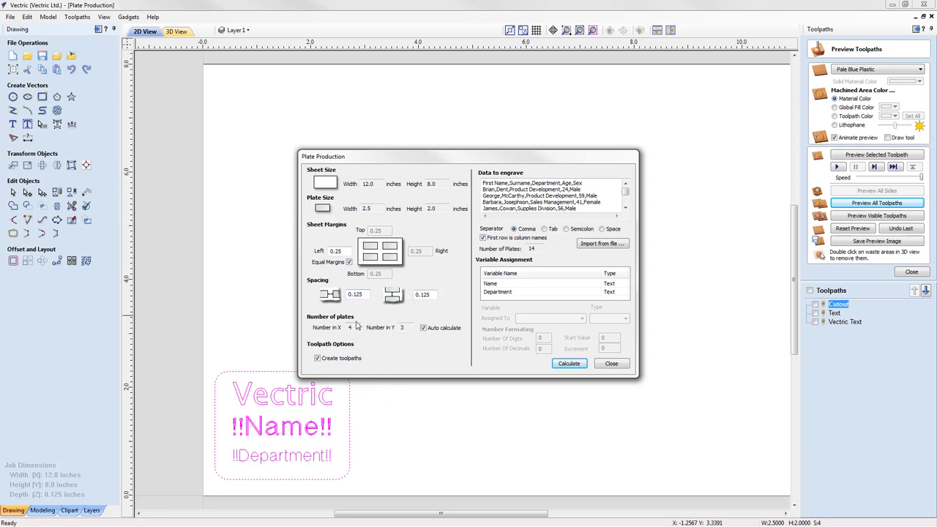
{"action": "mouse_move", "coordinate": [322, 325]}
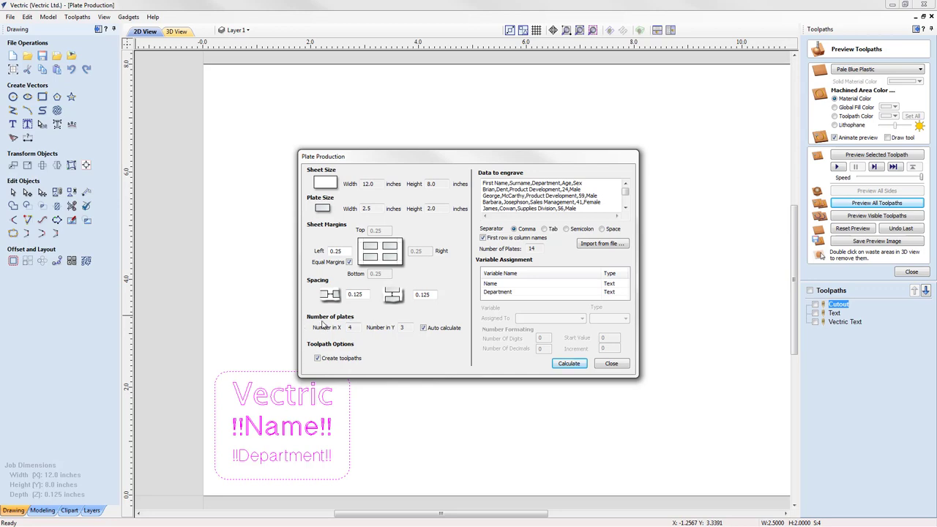
{"action": "mouse_move", "coordinate": [595, 416]}
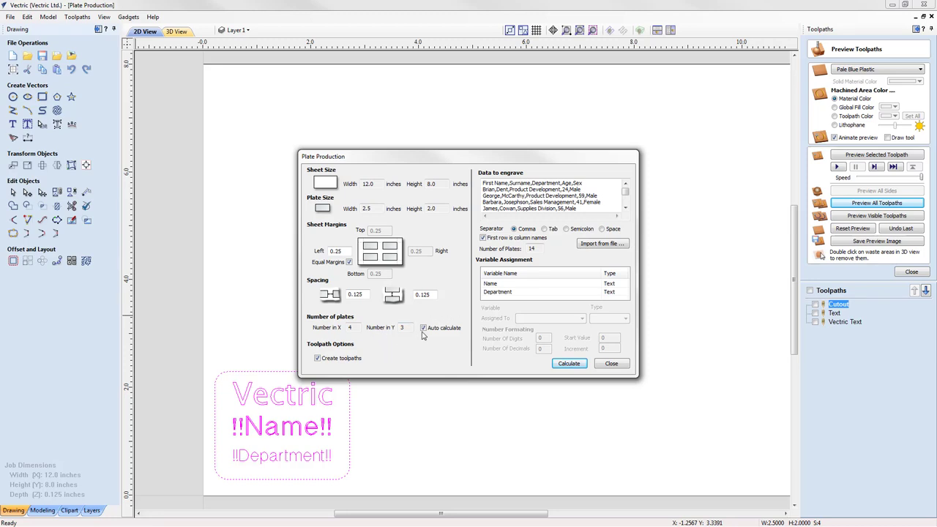
Toggle automatic plate count calculation off and back on.
{"action": "left_click", "coordinate": [422, 329]}
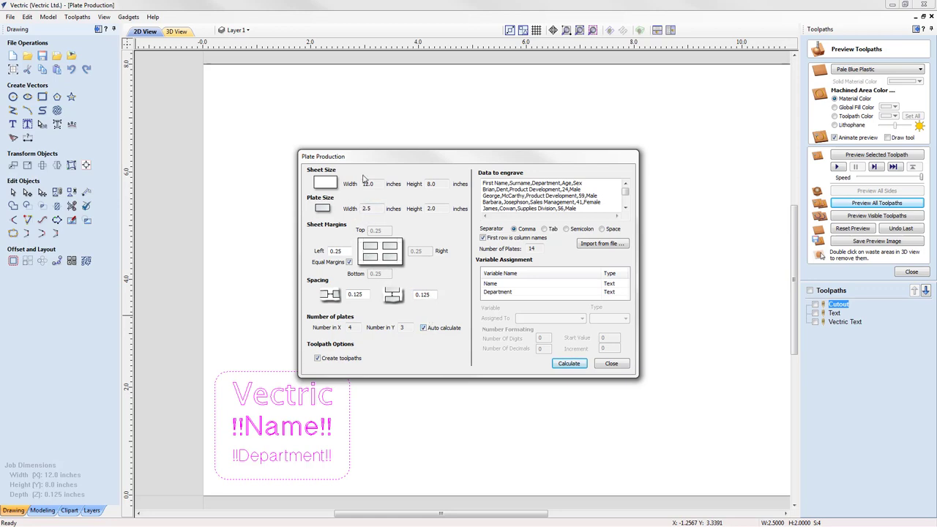
{"action": "mouse_move", "coordinate": [402, 290]}
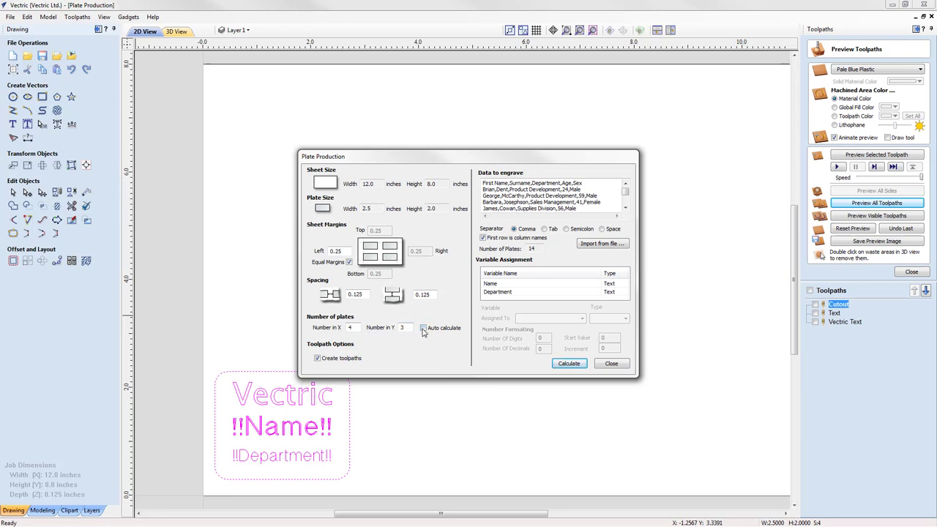
{"action": "left_click", "coordinate": [422, 328]}
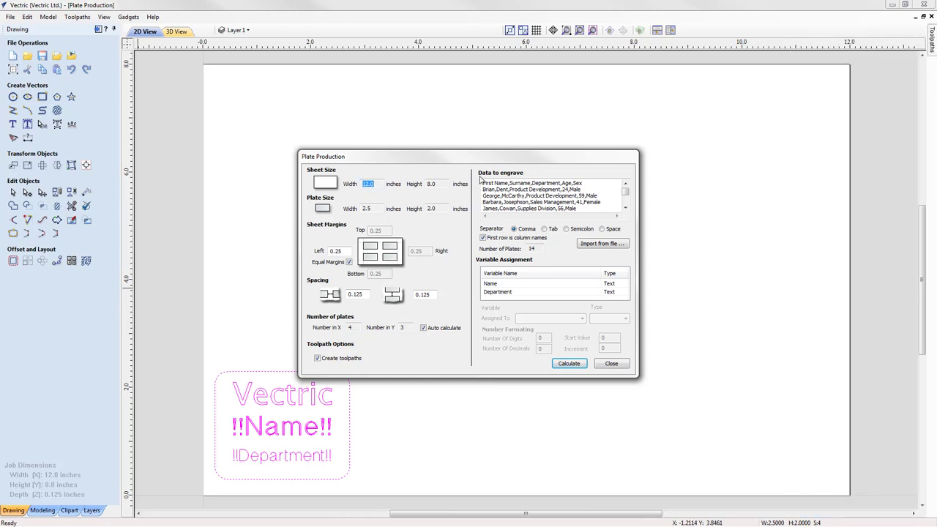
{"action": "mouse_move", "coordinate": [516, 179]}
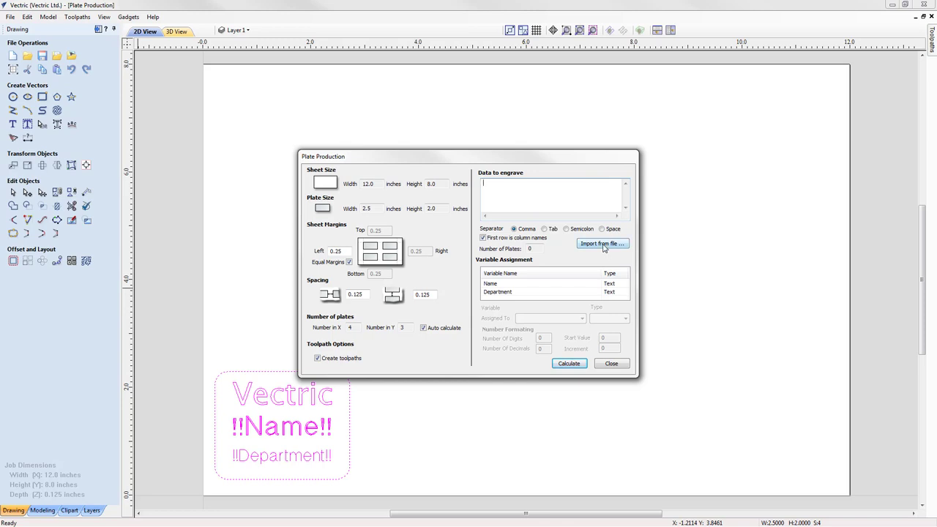
Import the name and department data from PlateProduction.csv, listing 14 plates.
{"action": "left_click", "coordinate": [602, 243]}
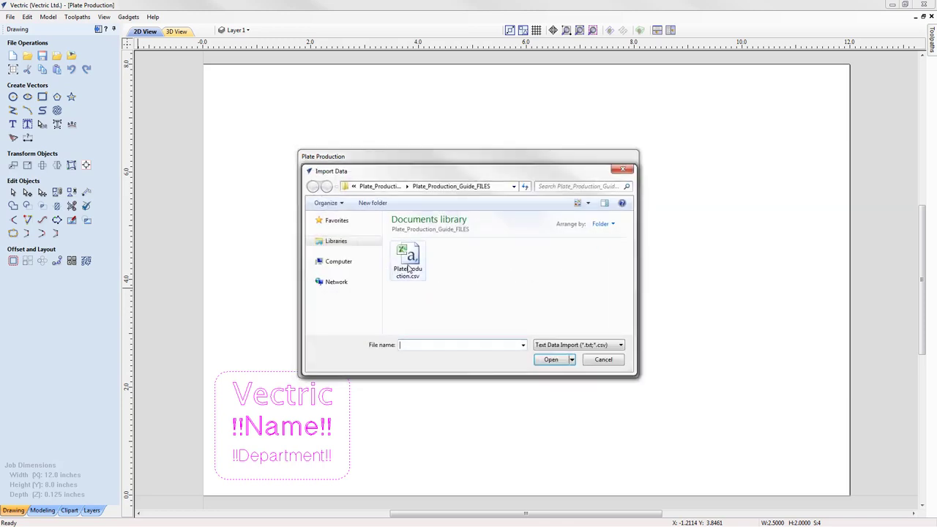
{"action": "left_click", "coordinate": [407, 261]}
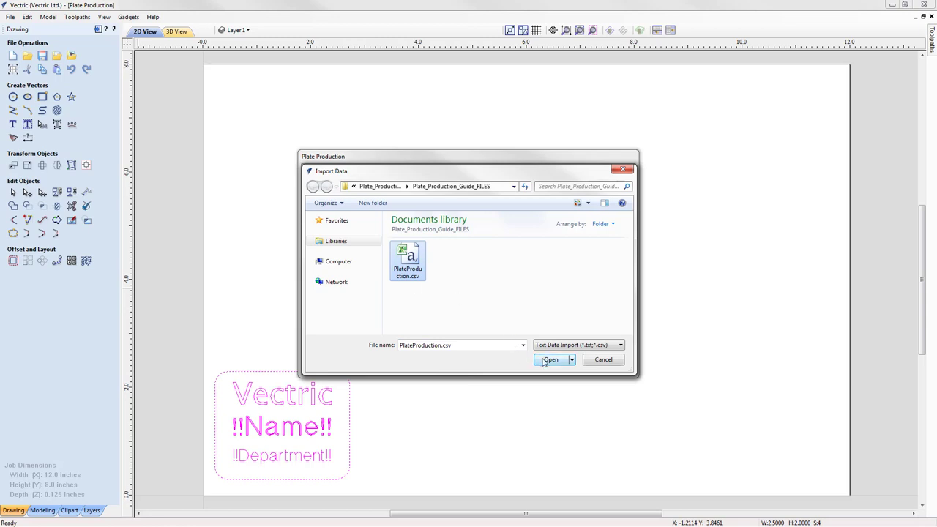
{"action": "left_click", "coordinate": [550, 360]}
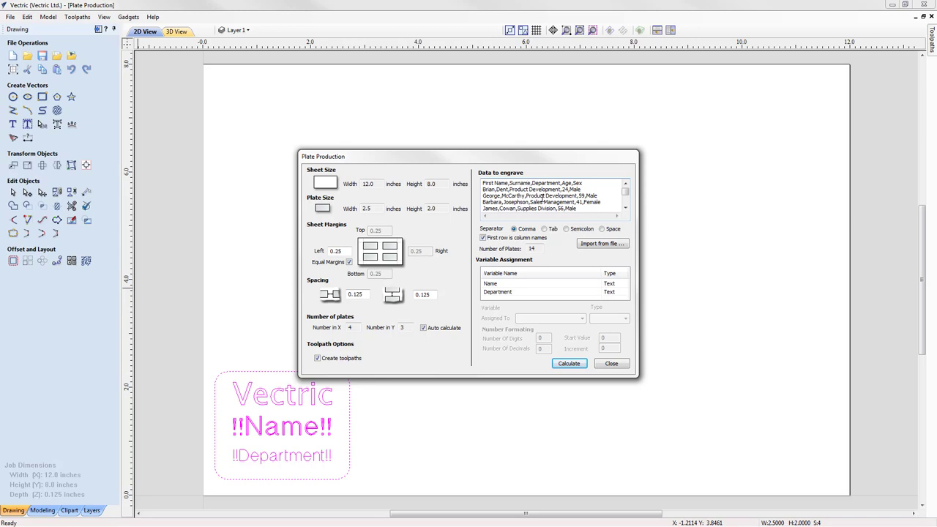
{"action": "mouse_move", "coordinate": [501, 246]}
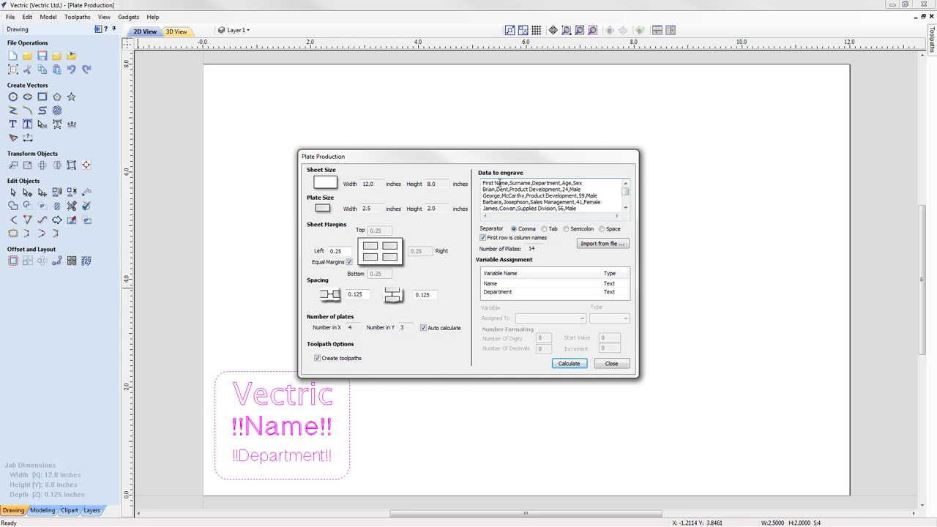
{"action": "mouse_move", "coordinate": [536, 183]}
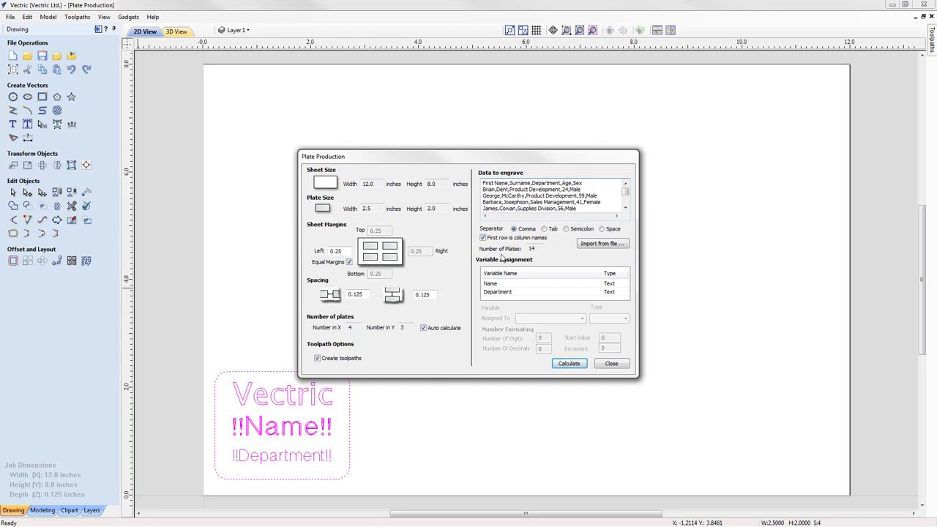
{"action": "mouse_move", "coordinate": [483, 252]}
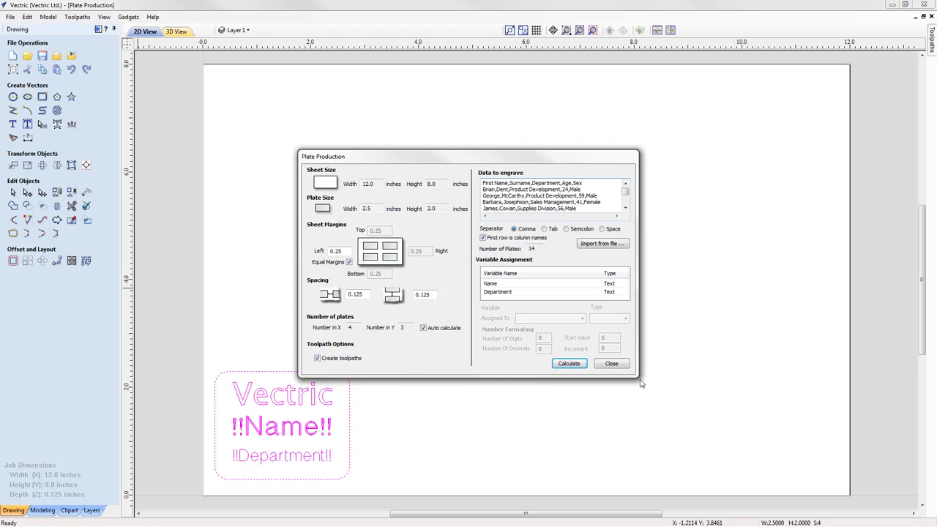
{"action": "mouse_move", "coordinate": [563, 298]}
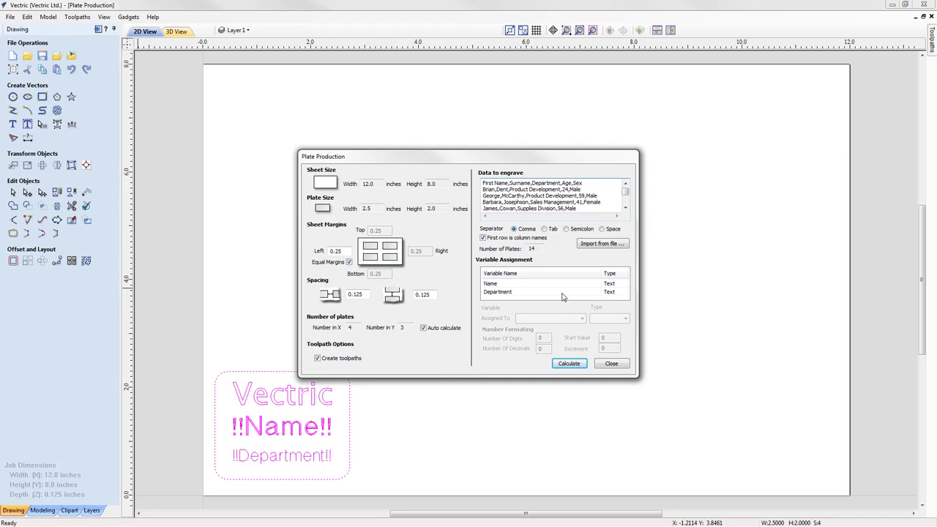
{"action": "mouse_move", "coordinate": [531, 296]}
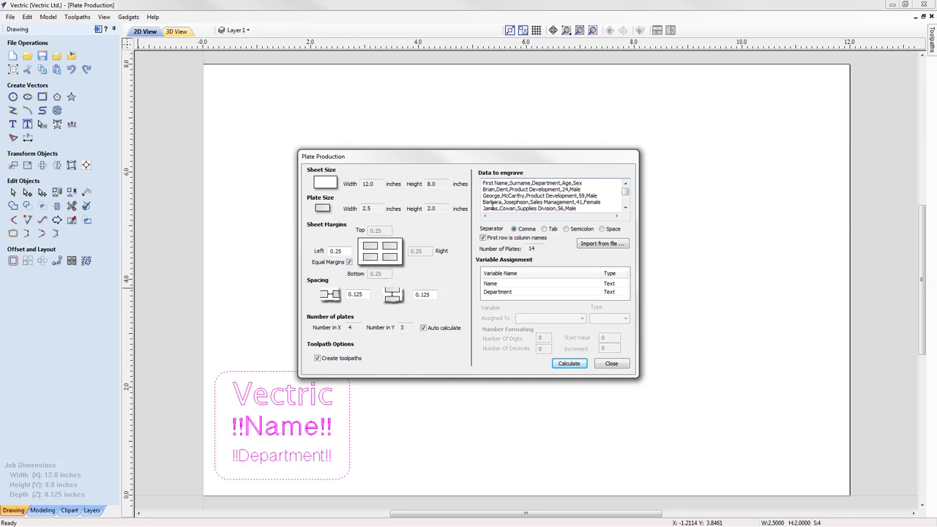
{"action": "mouse_move", "coordinate": [498, 217]}
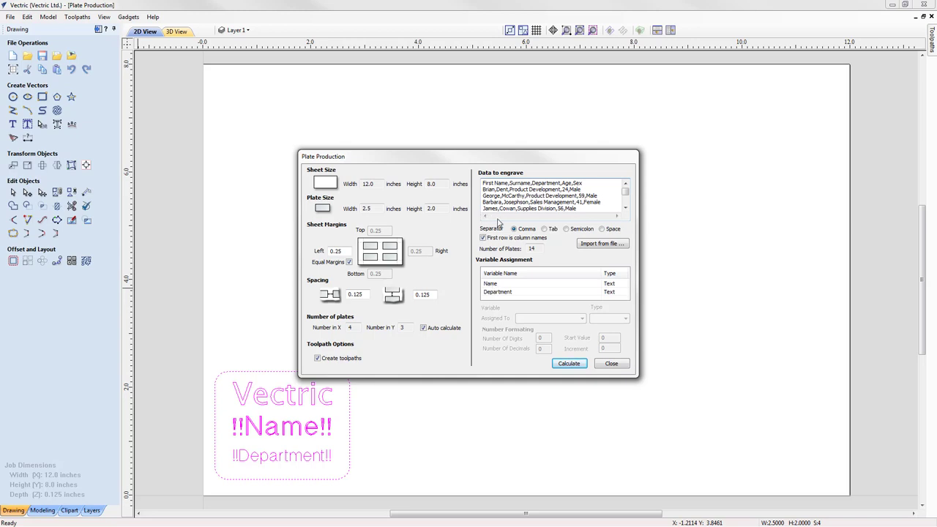
{"action": "mouse_move", "coordinate": [504, 246]}
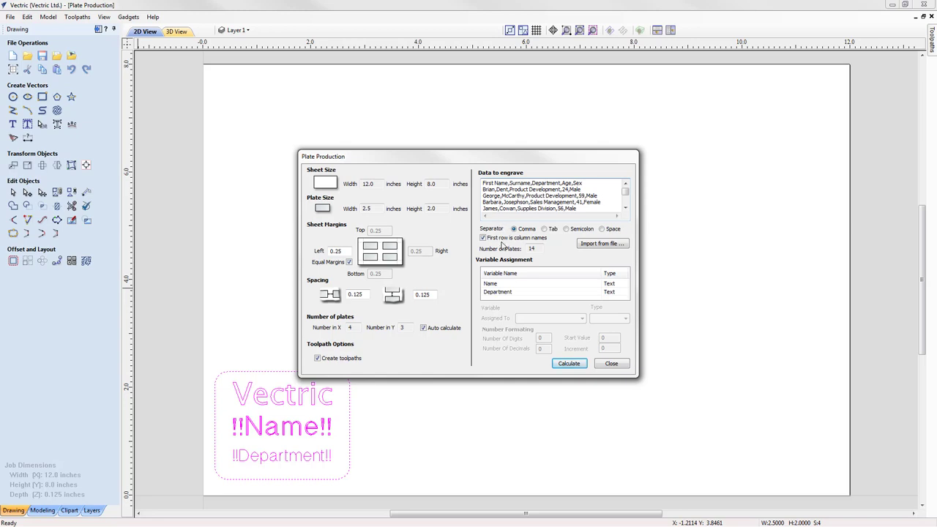
{"action": "left_click", "coordinate": [513, 284]}
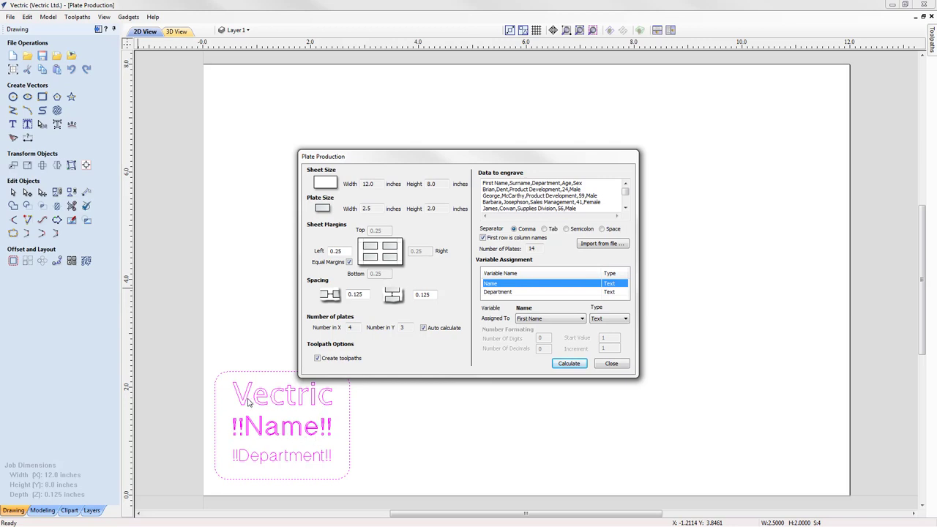
{"action": "mouse_move", "coordinate": [436, 306]}
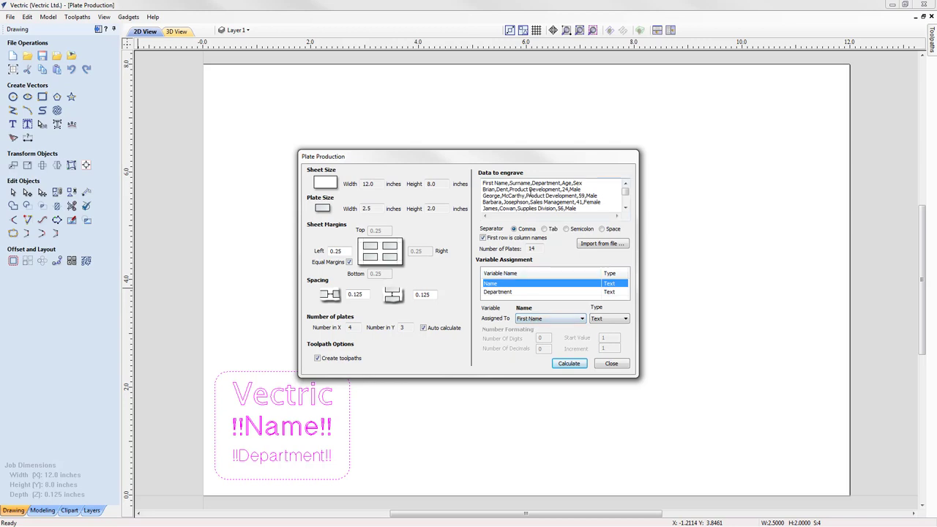
{"action": "left_click", "coordinate": [498, 292]}
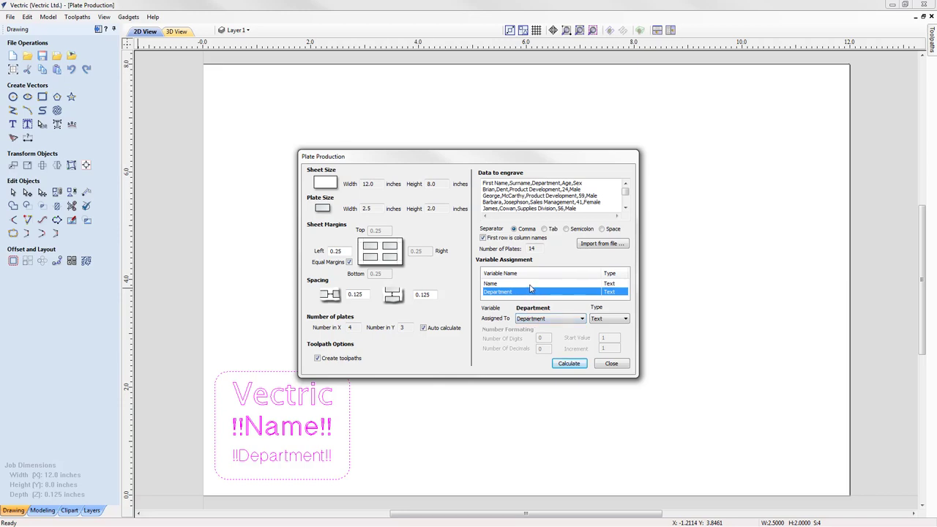
{"action": "left_click", "coordinate": [512, 285]}
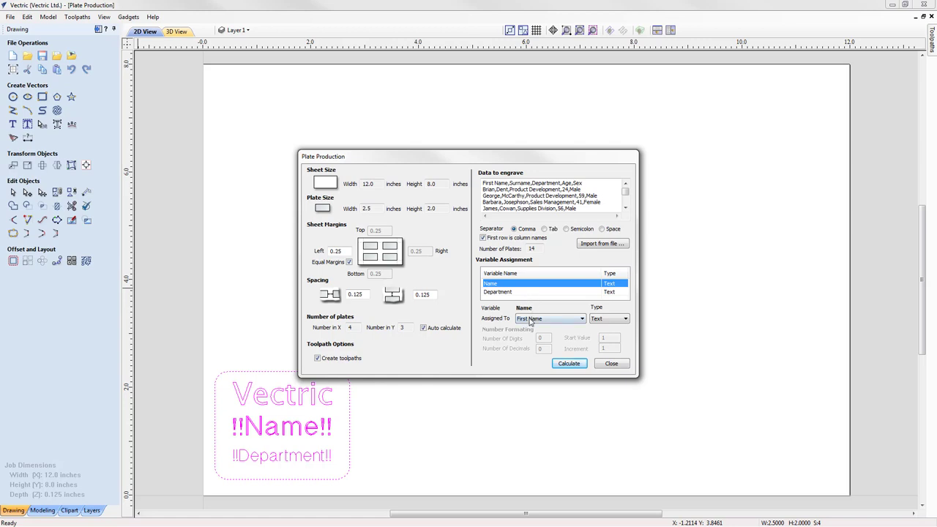
{"action": "left_click", "coordinate": [583, 320]}
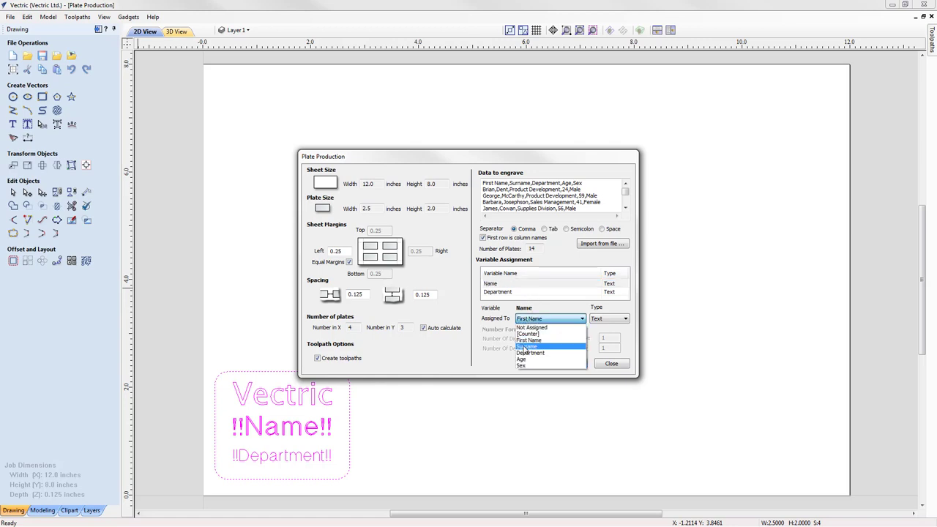
{"action": "left_click", "coordinate": [530, 345]}
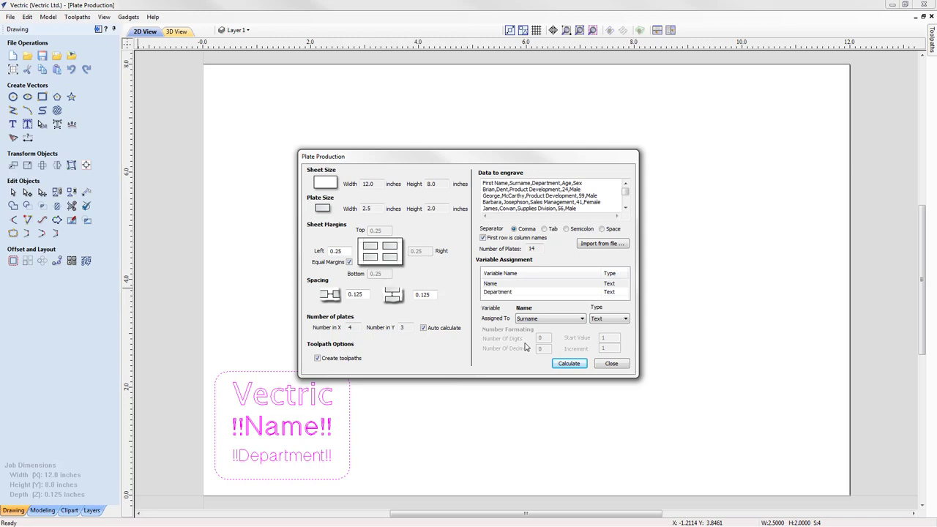
{"action": "mouse_move", "coordinate": [413, 416]}
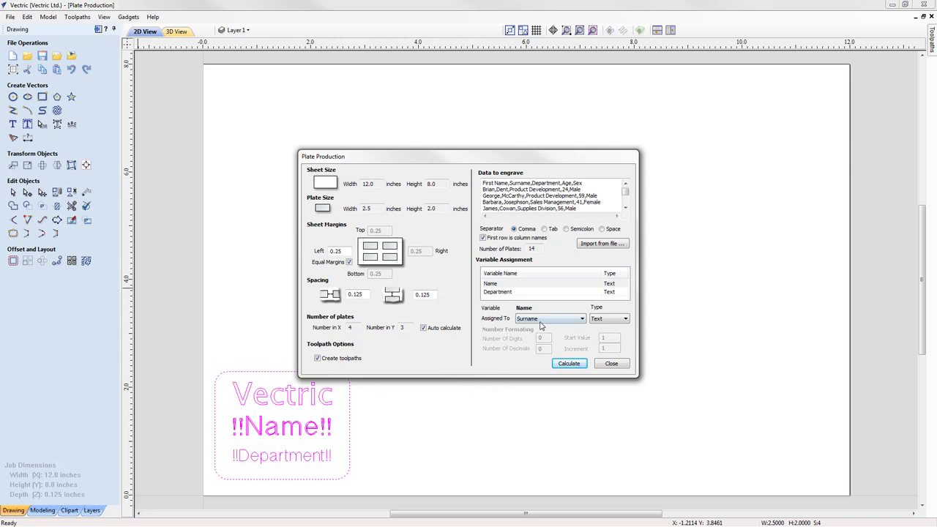
{"action": "left_click", "coordinate": [581, 320]}
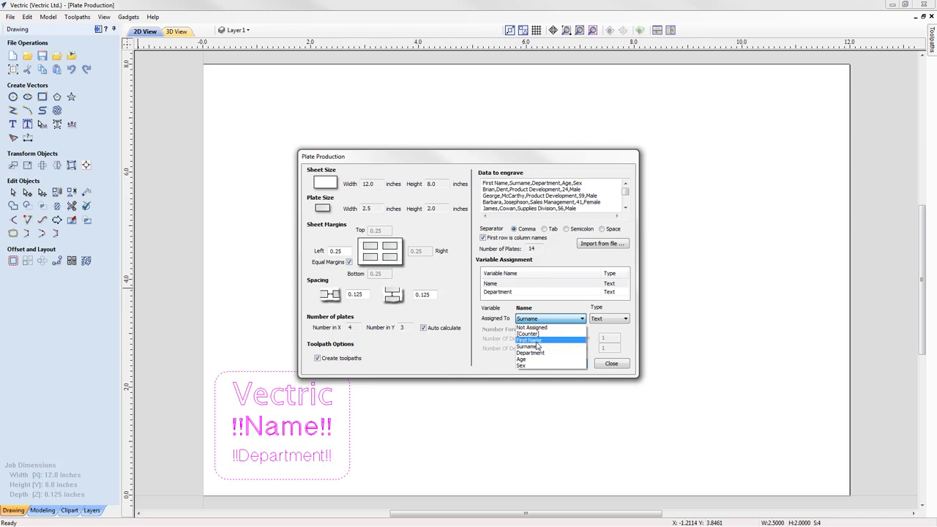
{"action": "left_click", "coordinate": [528, 340]}
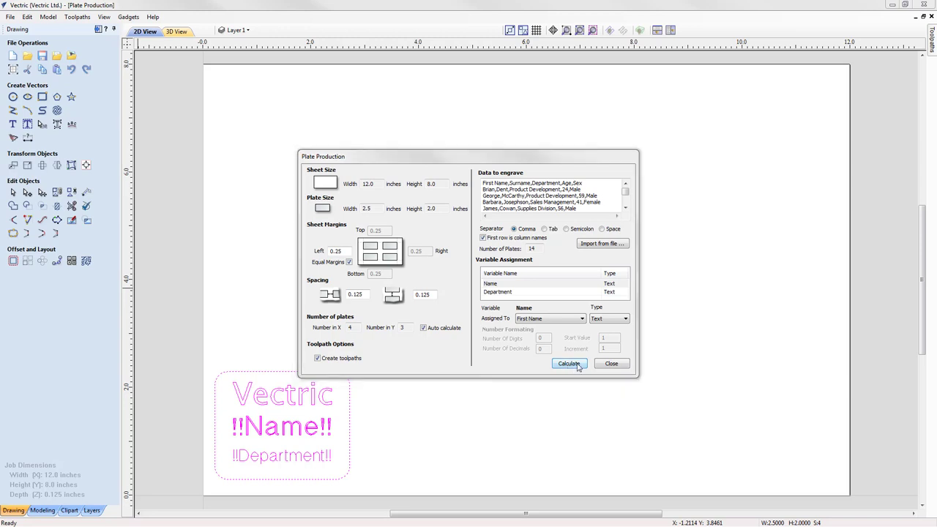
Calculate the personalised plates from the data and close the dialog to view the filled sheet.
{"action": "left_click", "coordinate": [569, 363]}
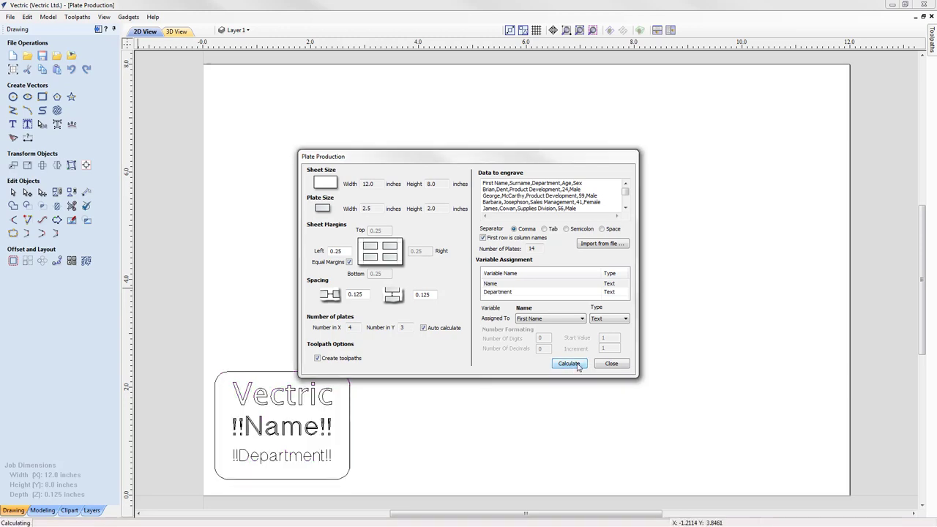
{"action": "left_click", "coordinate": [570, 363]}
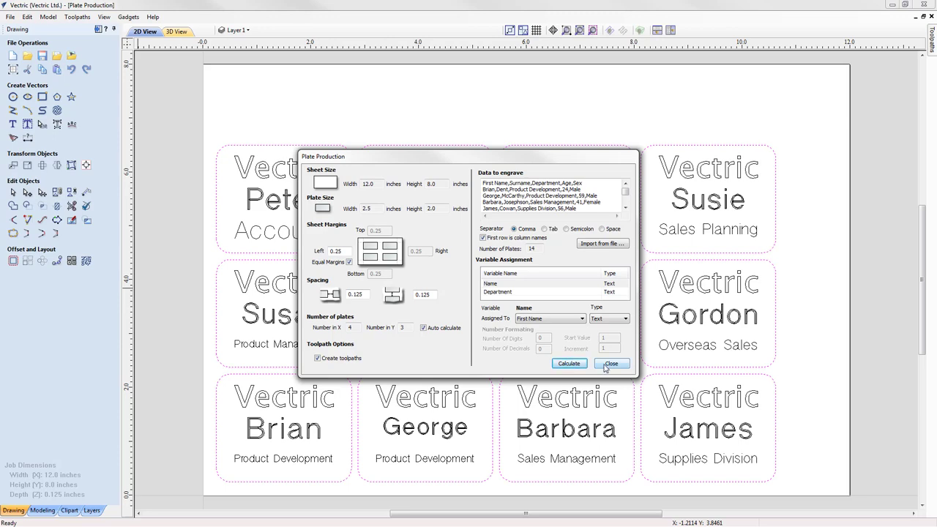
{"action": "left_click", "coordinate": [612, 363]}
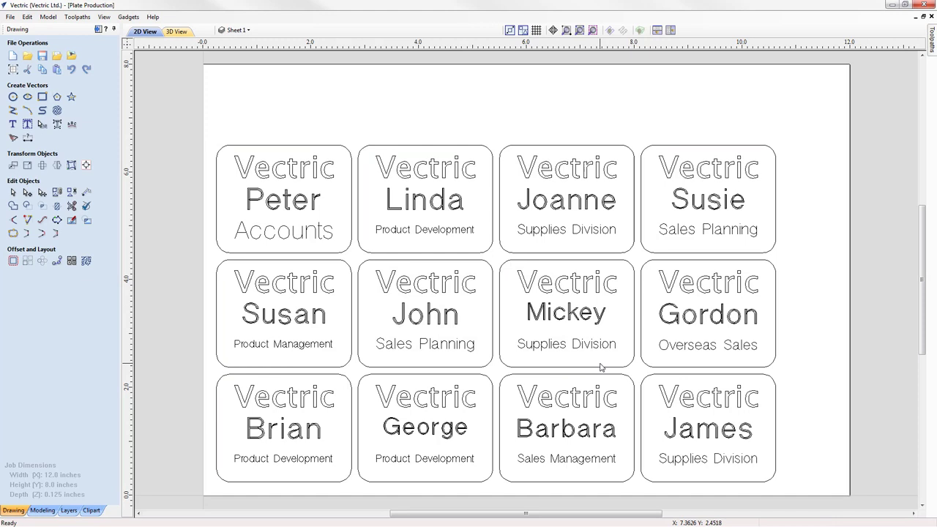
{"action": "mouse_move", "coordinate": [603, 366]}
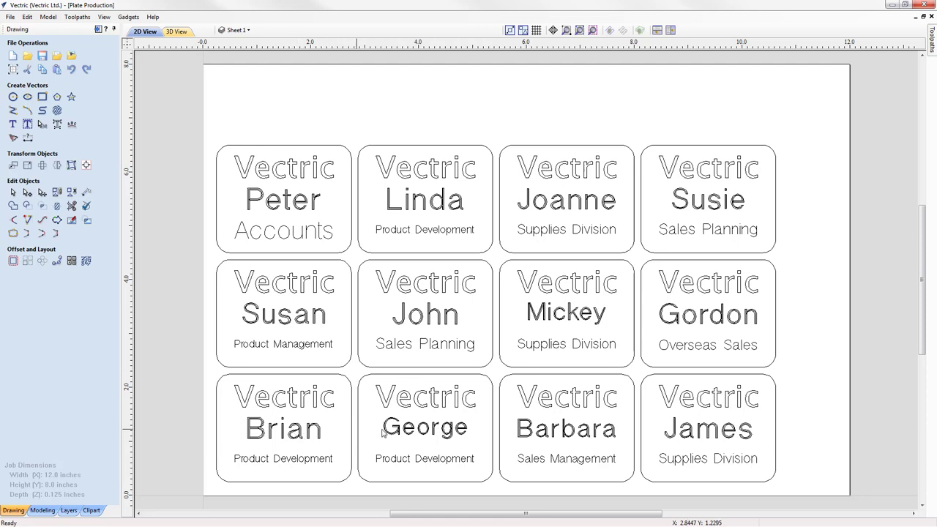
{"action": "mouse_move", "coordinate": [672, 214]}
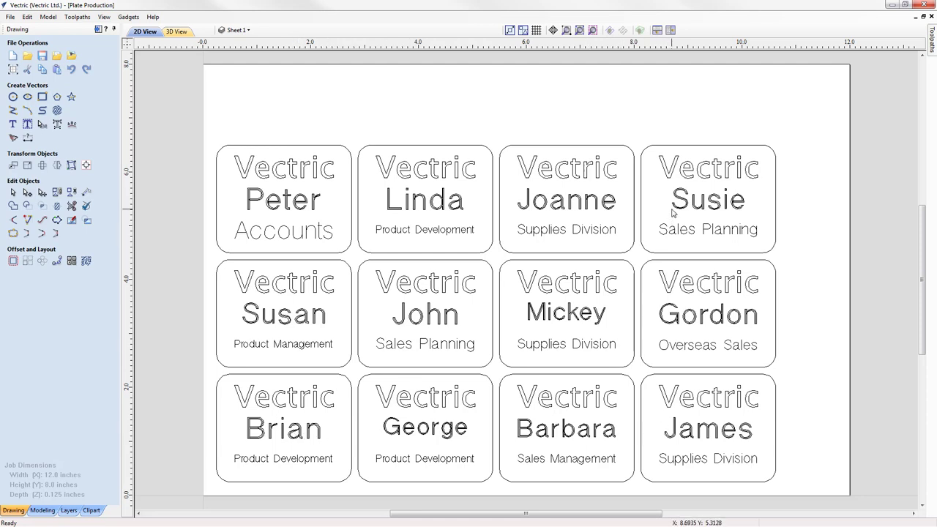
{"action": "mouse_move", "coordinate": [372, 267]}
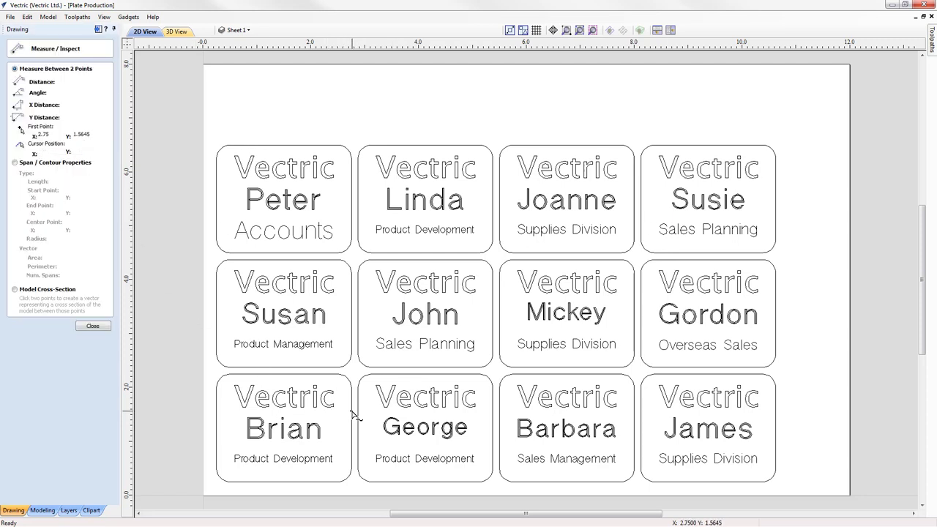
{"action": "left_click", "coordinate": [359, 413]}
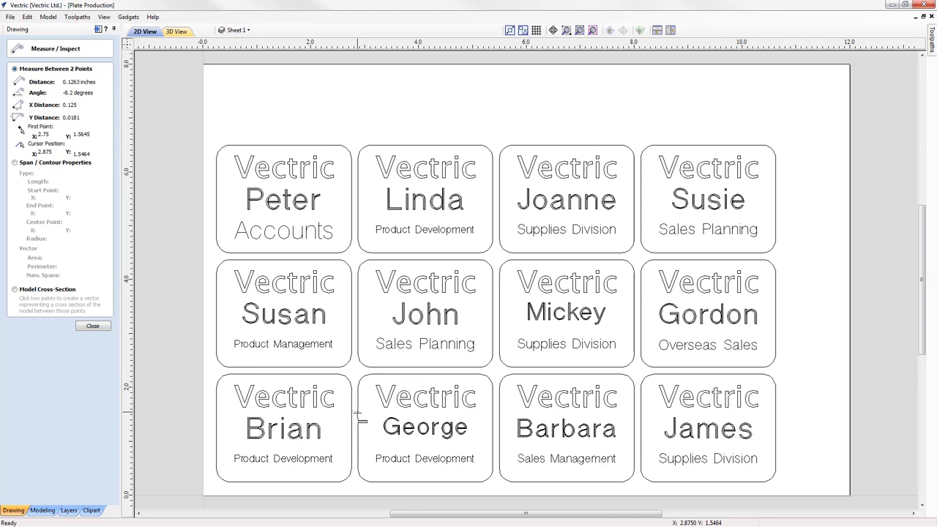
{"action": "mouse_move", "coordinate": [354, 421]}
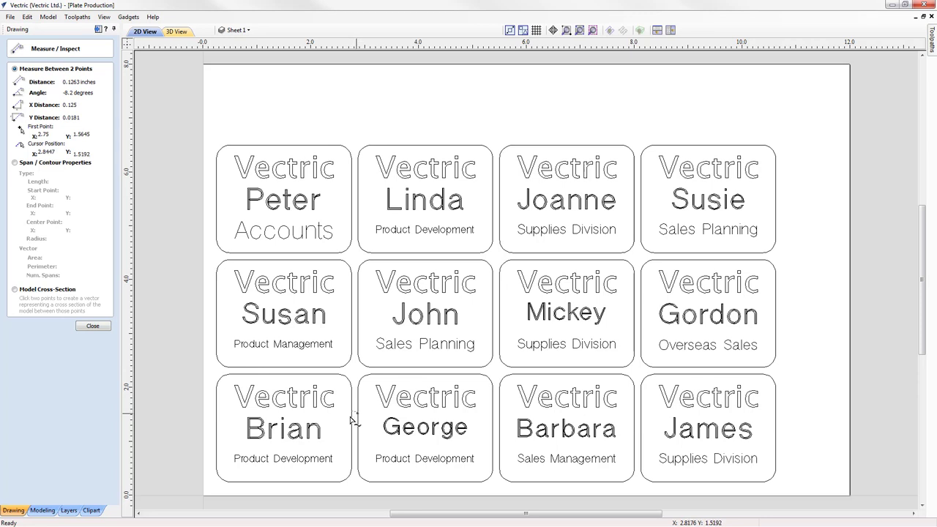
{"action": "mouse_move", "coordinate": [317, 486]}
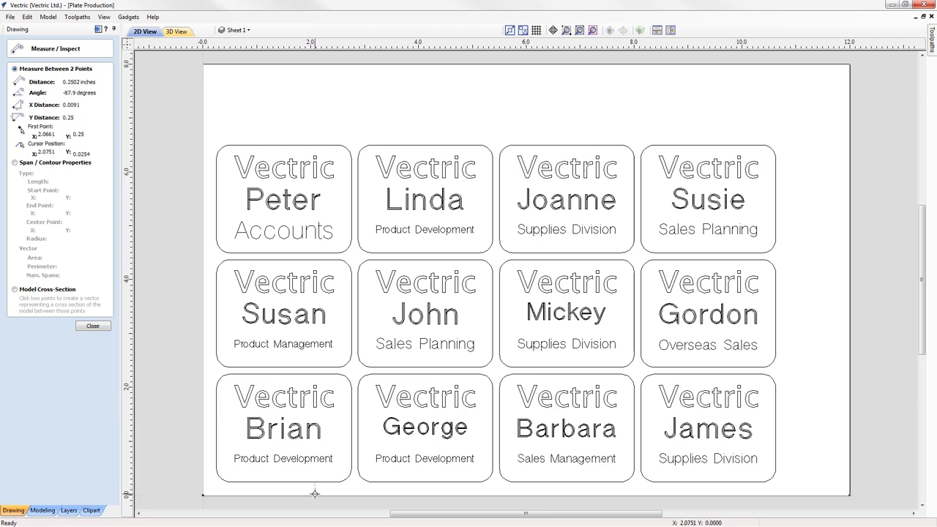
{"action": "left_click", "coordinate": [94, 326]}
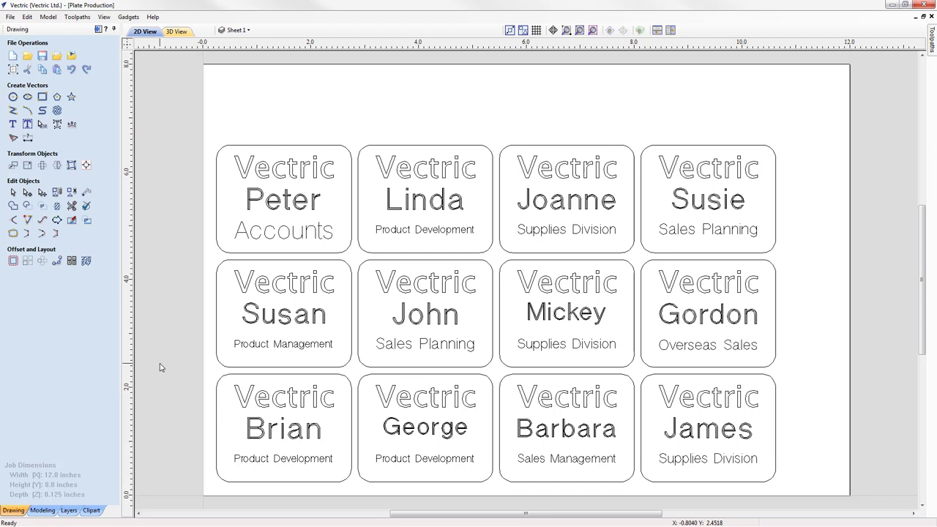
{"action": "mouse_move", "coordinate": [172, 363]}
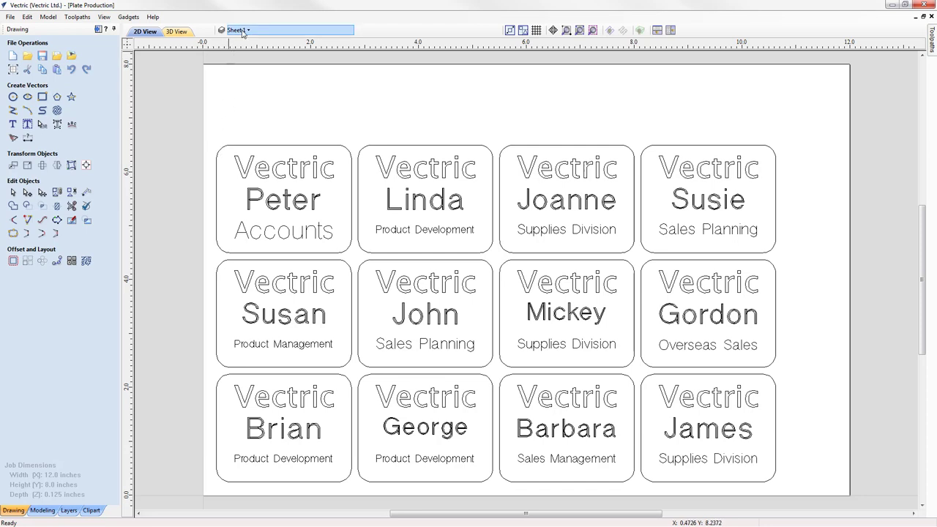
Show the layer list revealing the plates split across Sheet 1 and a second sheet.
{"action": "left_click", "coordinate": [246, 29]}
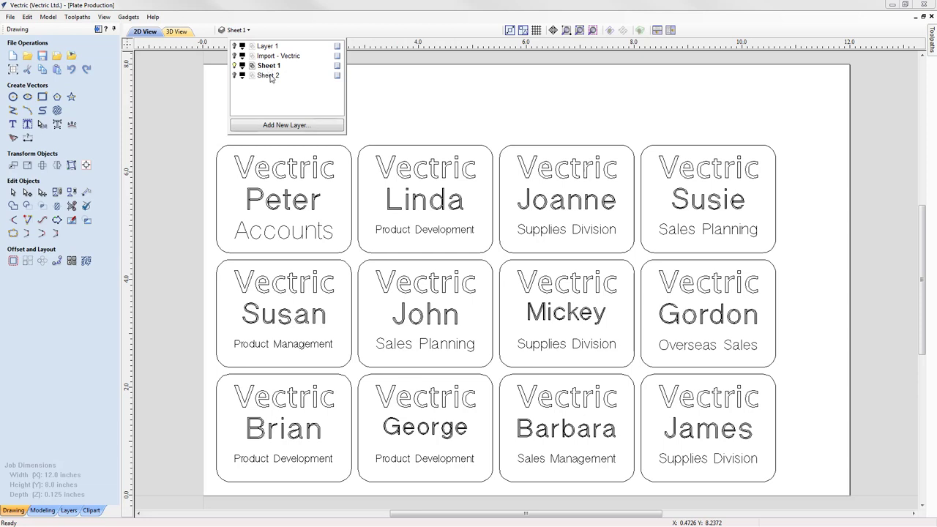
{"action": "mouse_move", "coordinate": [236, 79]}
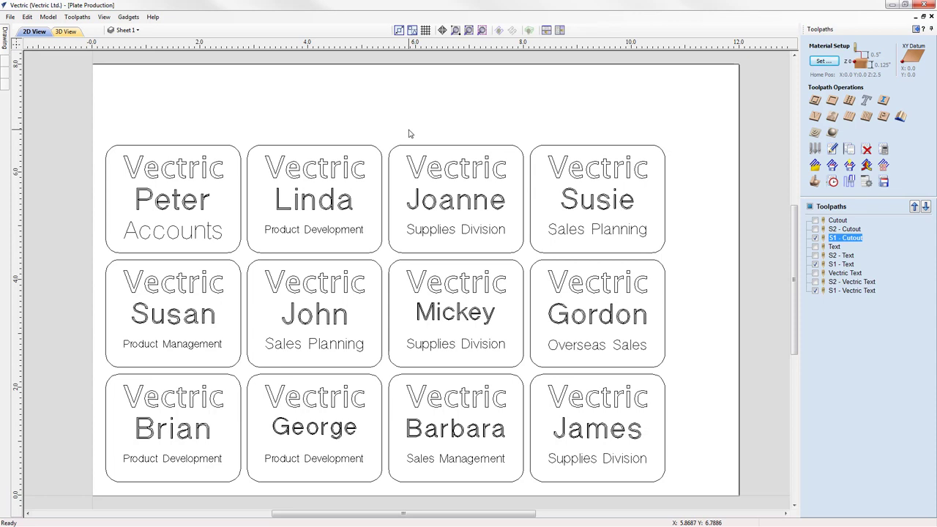
{"action": "mouse_move", "coordinate": [735, 164]}
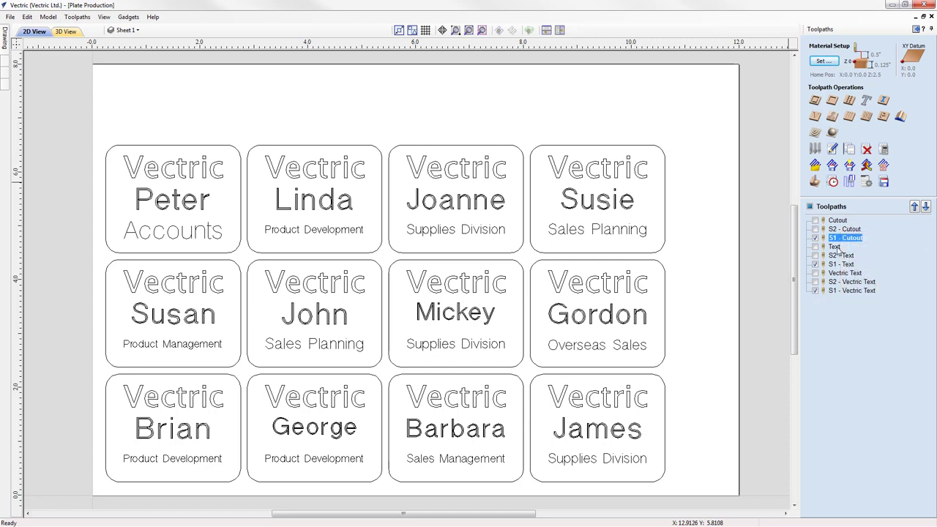
{"action": "mouse_move", "coordinate": [841, 255]}
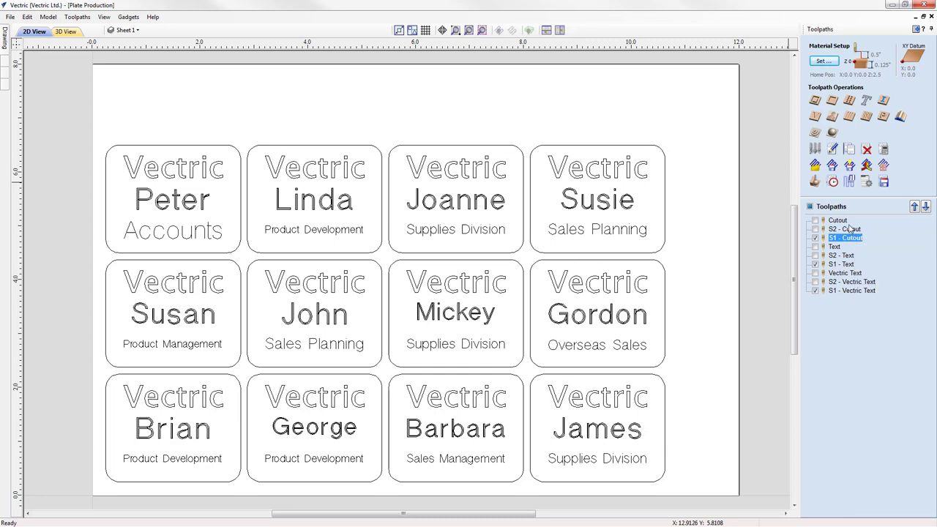
{"action": "mouse_move", "coordinate": [846, 237]}
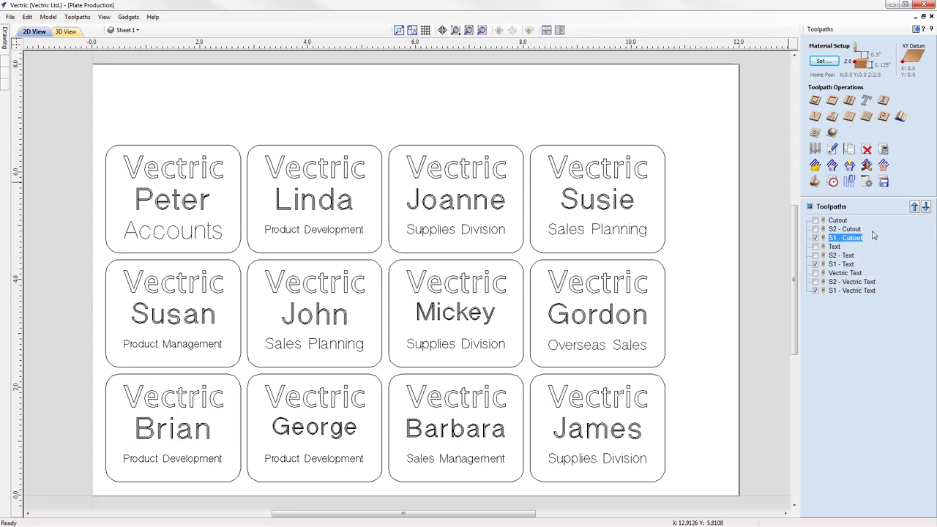
{"action": "mouse_move", "coordinate": [853, 237]}
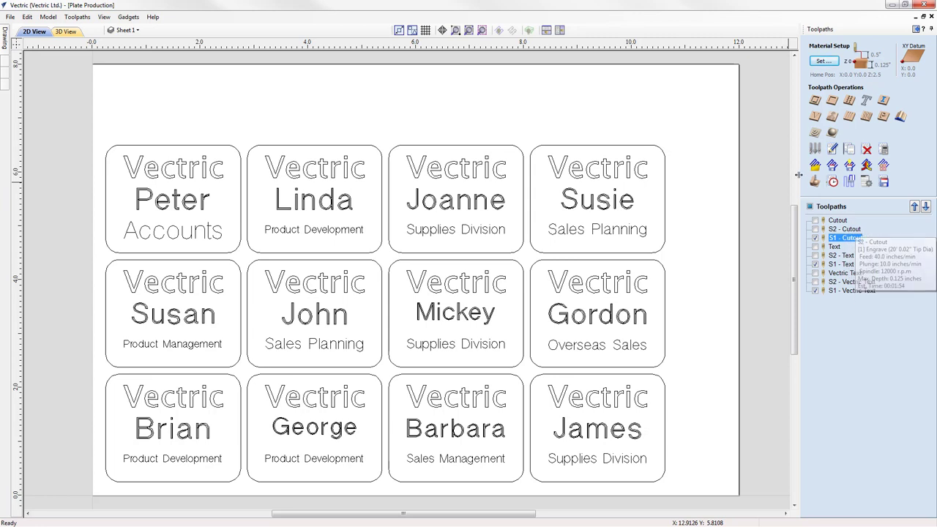
Simulate the visible toolpaths, carving all twelve plates with outlines and engraved text.
{"action": "left_click", "coordinate": [65, 30]}
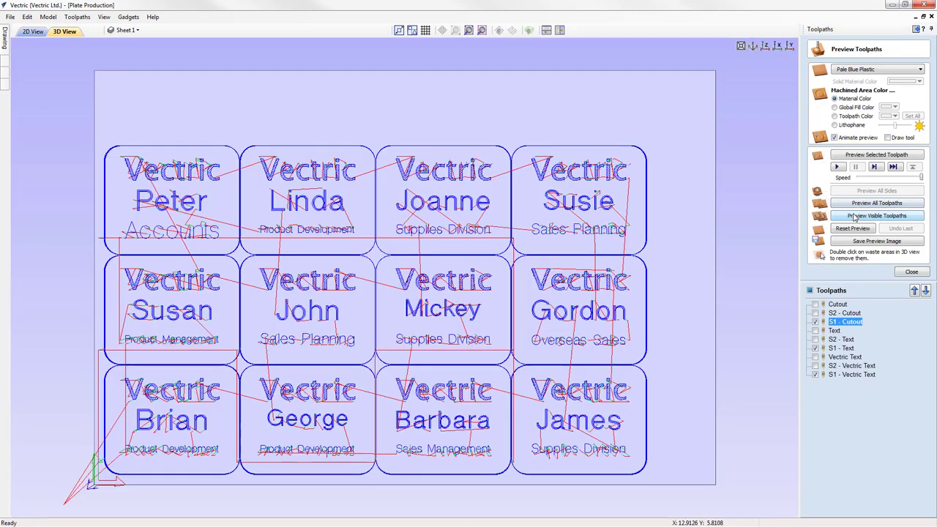
{"action": "left_click", "coordinate": [853, 229]}
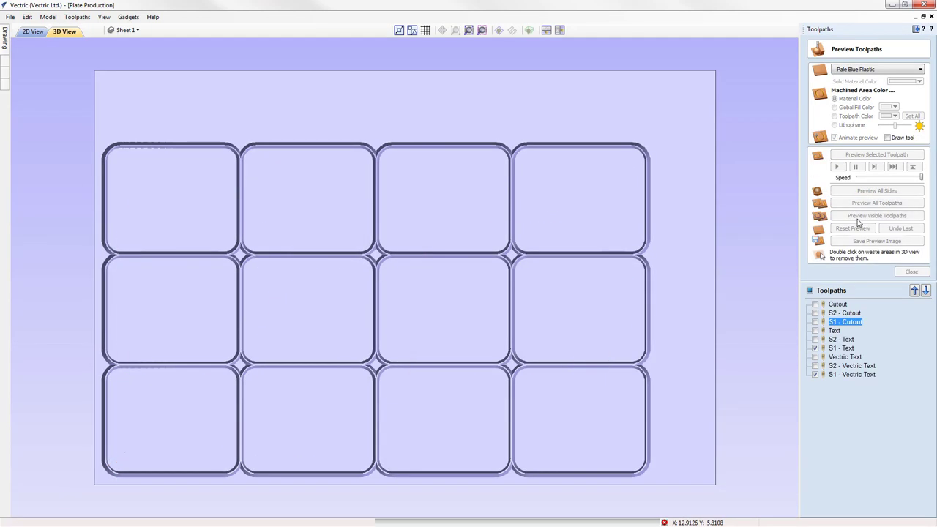
{"action": "left_click", "coordinate": [876, 216]}
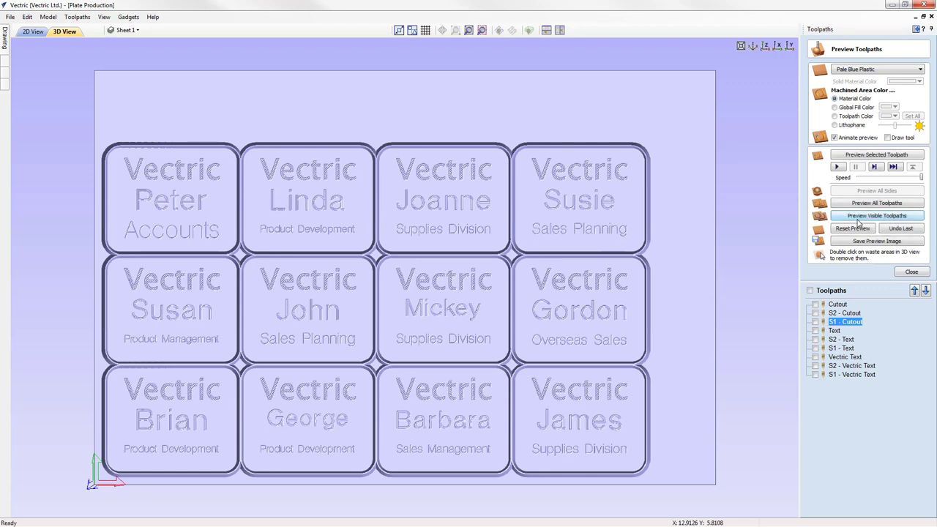